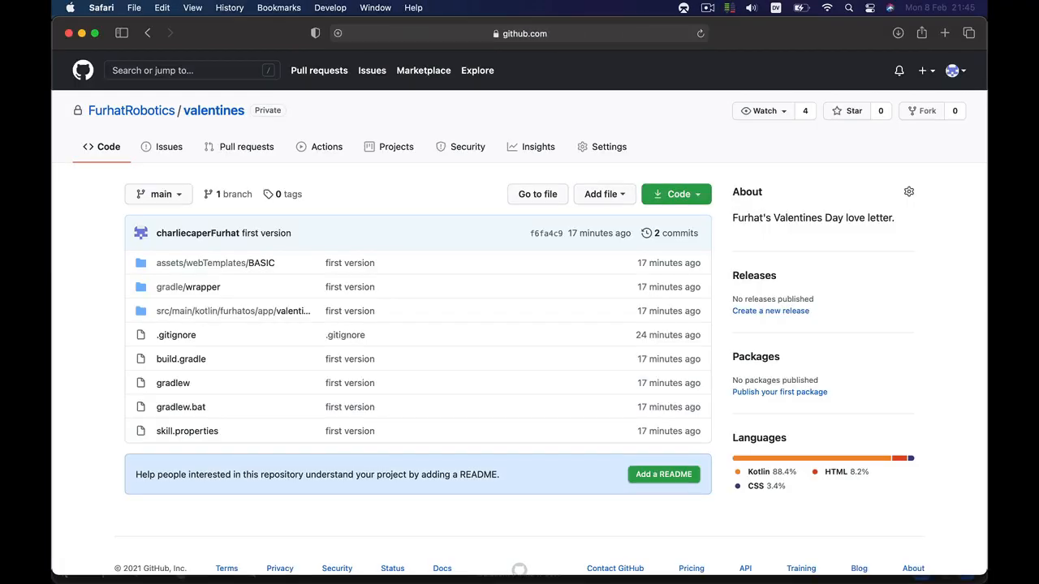
Show the repository's Code options with clone and Download ZIP choices
left_click(676, 195)
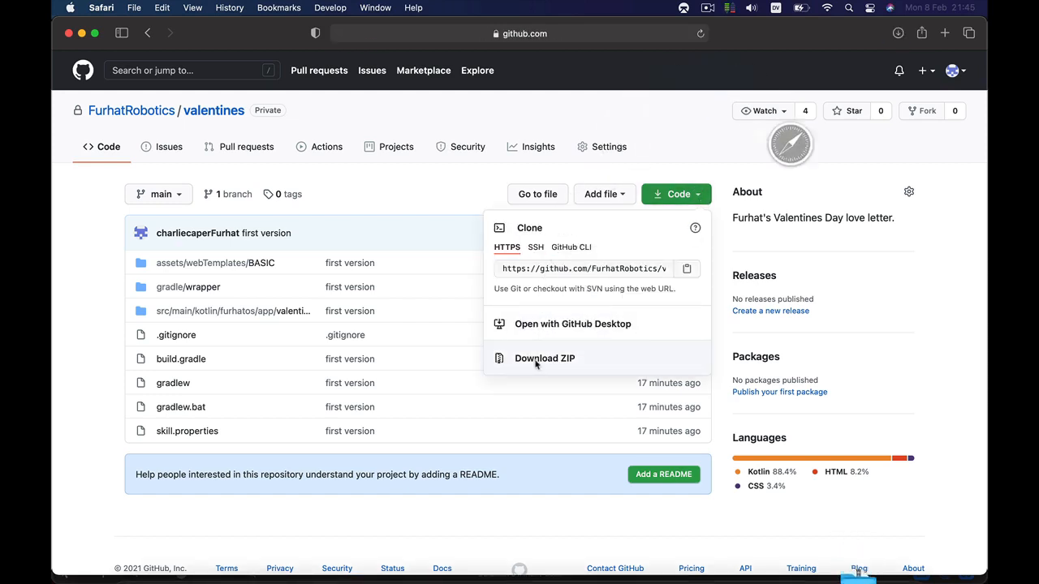
mouse_move(544, 358)
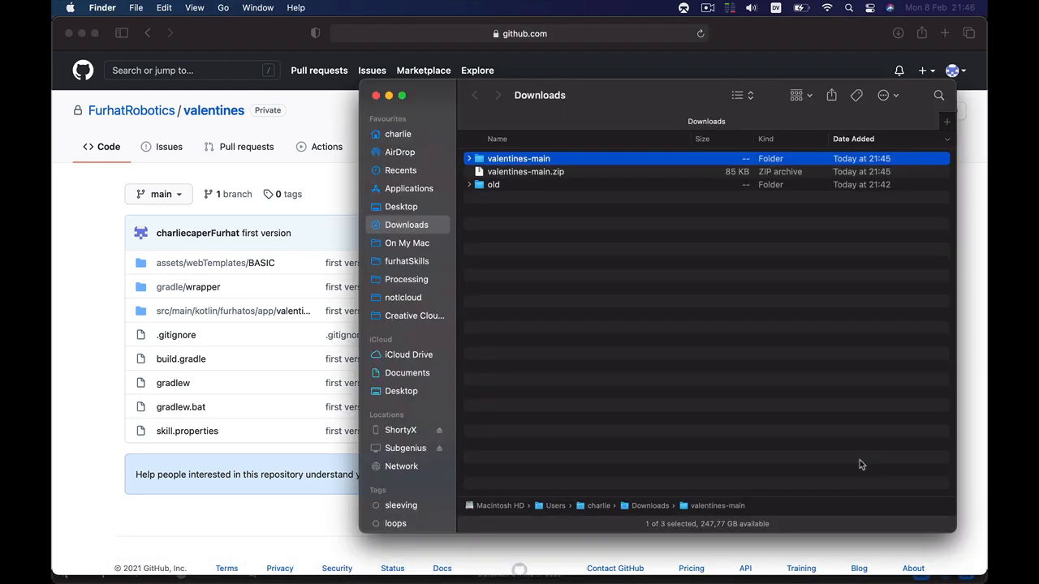
mouse_move(520, 429)
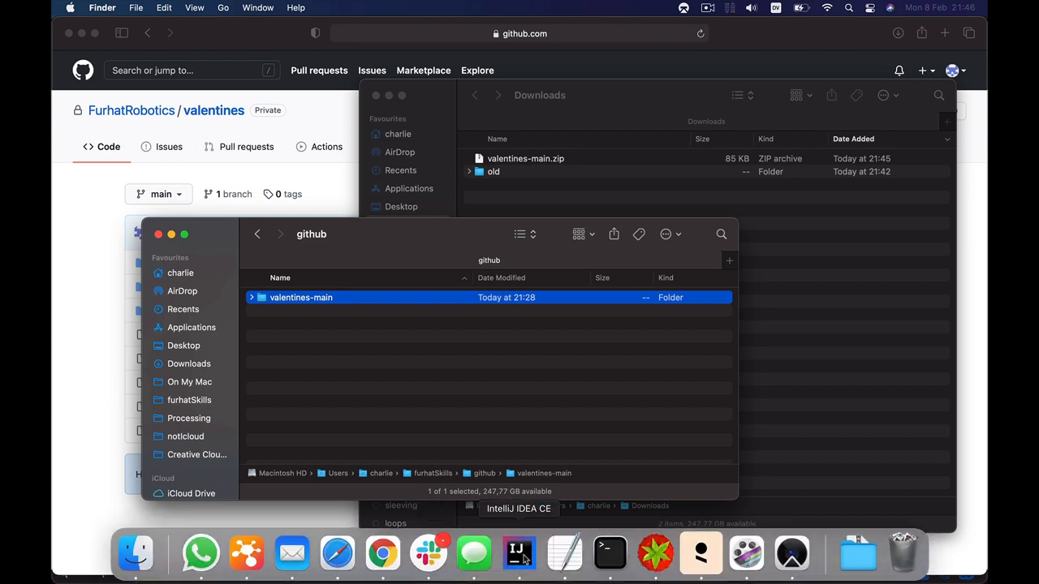
Launch IntelliJ and start a project from existing sources using the valentines-main folder
left_click(113, 7)
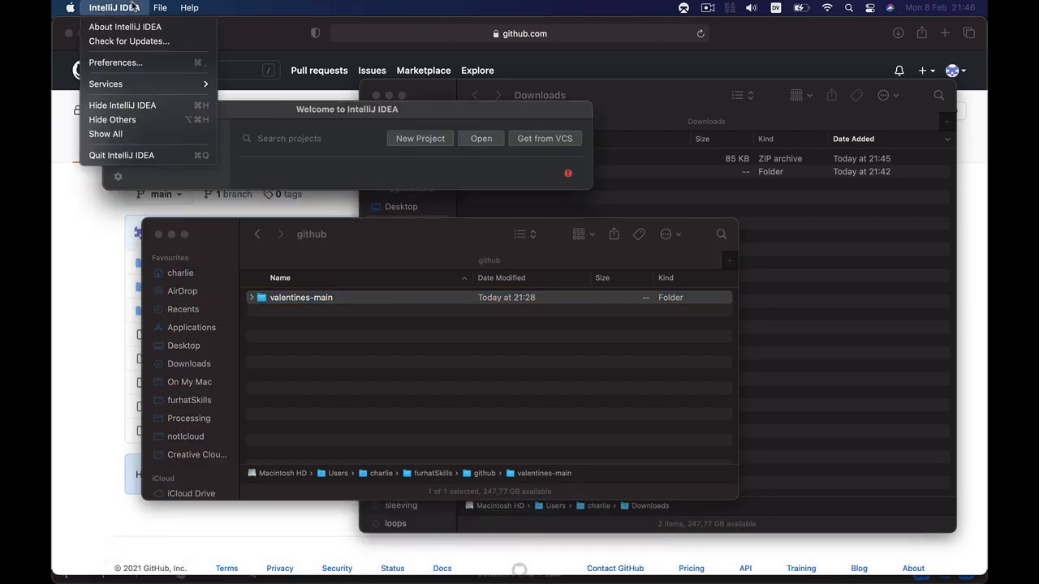
left_click(159, 6)
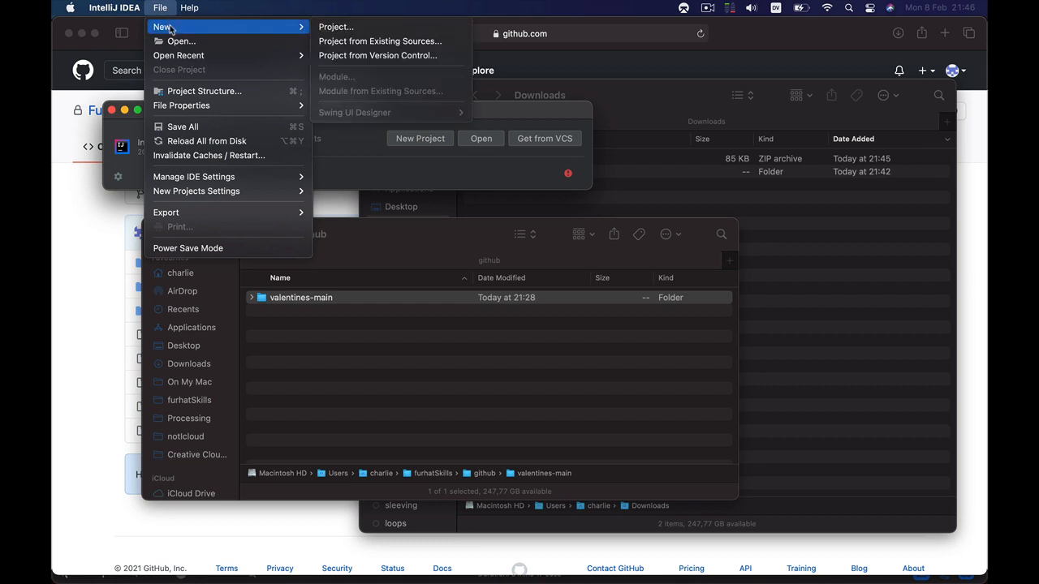
mouse_move(380, 40)
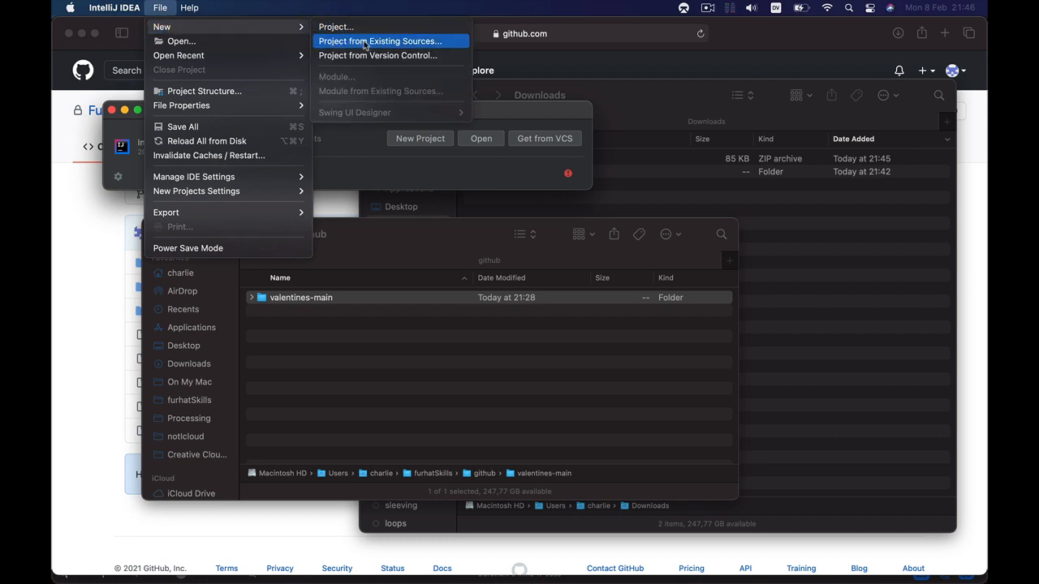
left_click(378, 41)
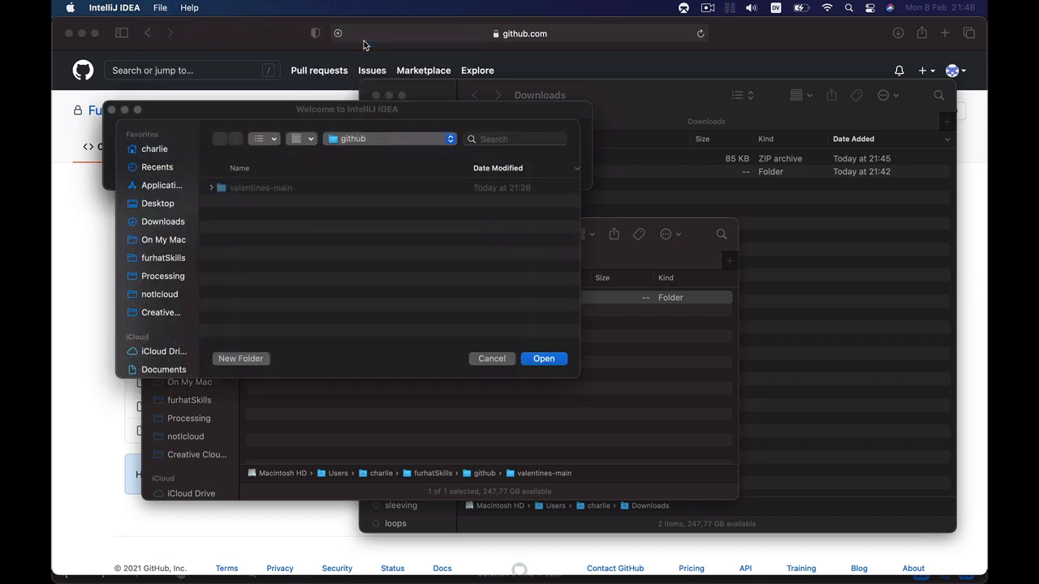
left_click(261, 188)
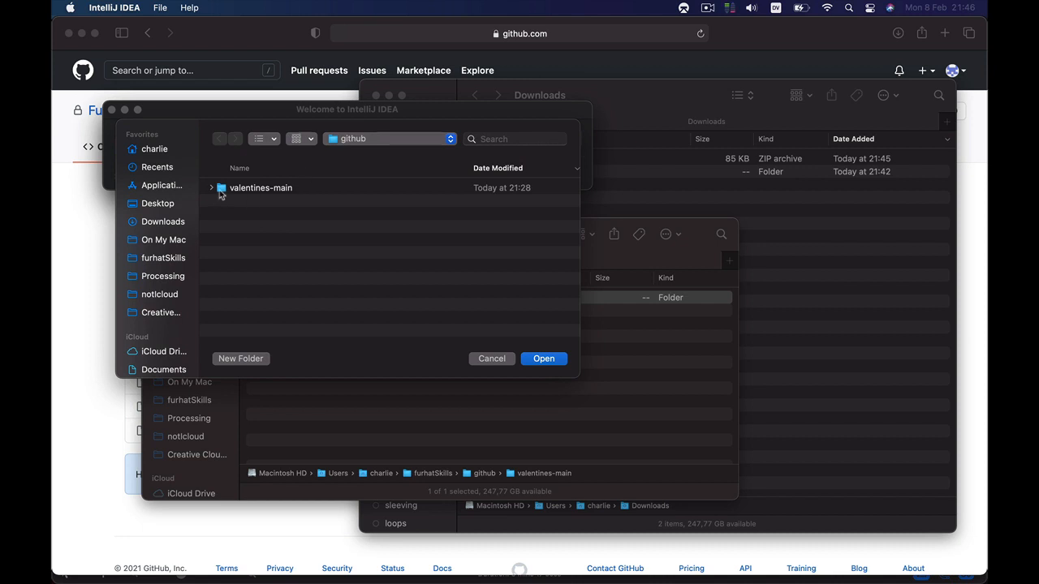
double_click(259, 188)
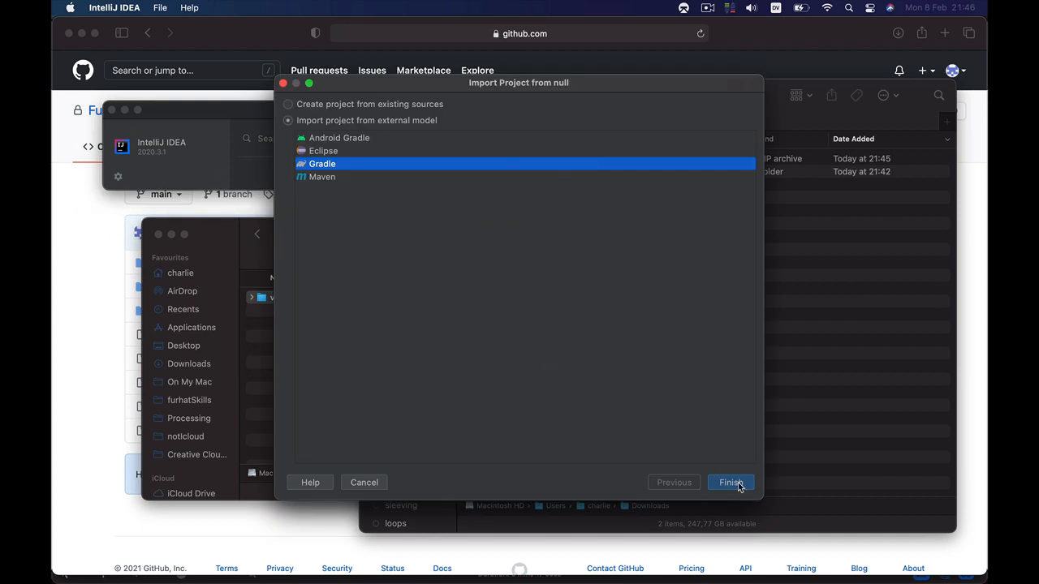
Import valentines-main as a Gradle project and finish the import
left_click(731, 482)
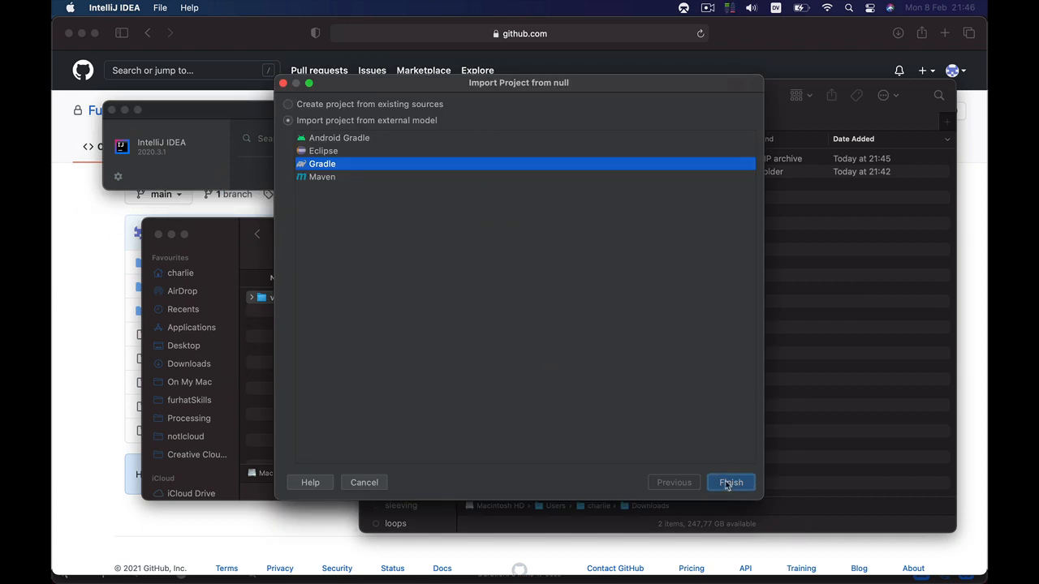
left_click(731, 482)
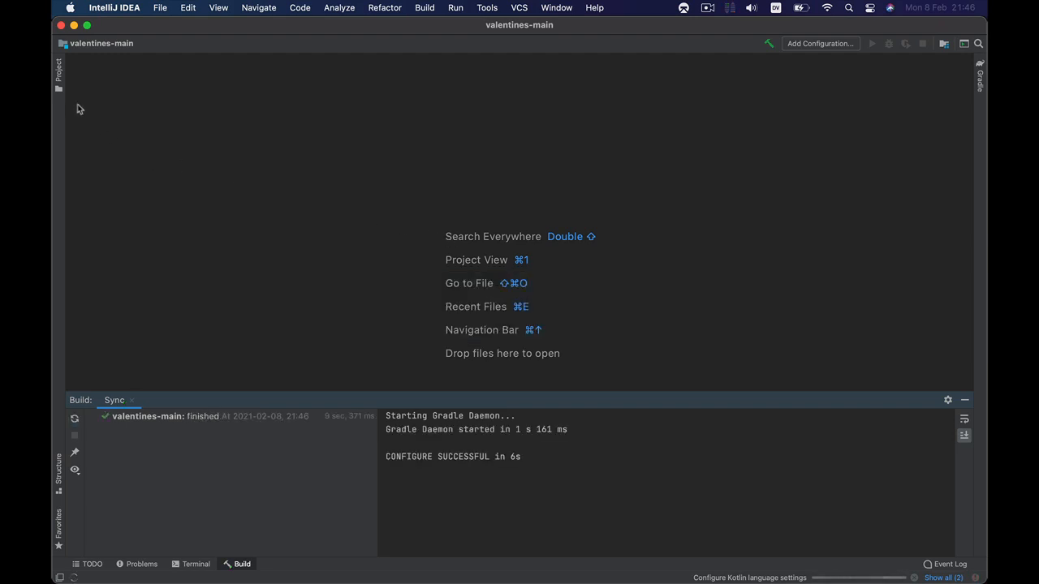
Expand the project file tree and open main.kt showing the ValentinesSkill class
left_click(59, 69)
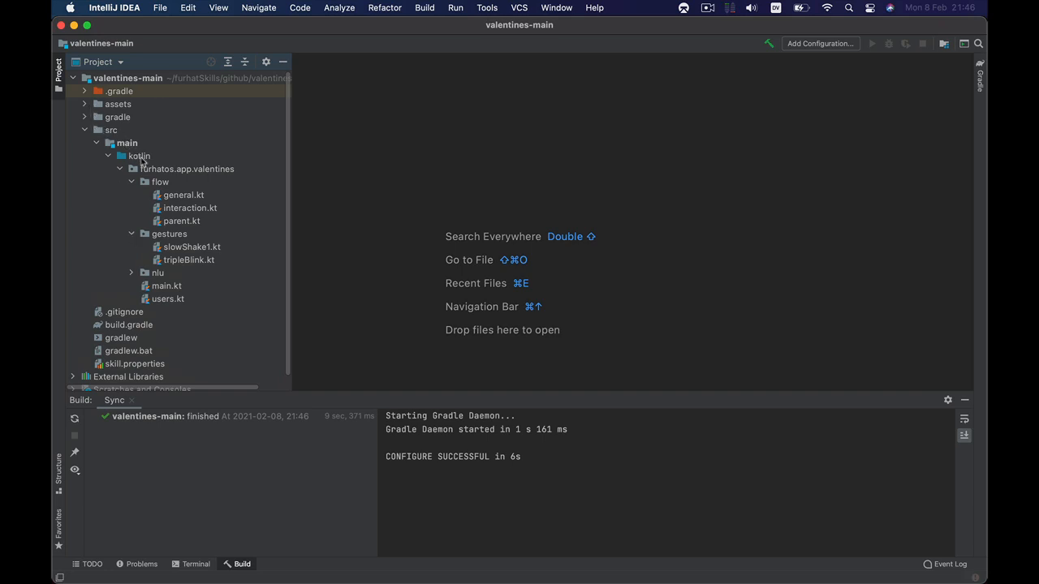
mouse_move(165, 305)
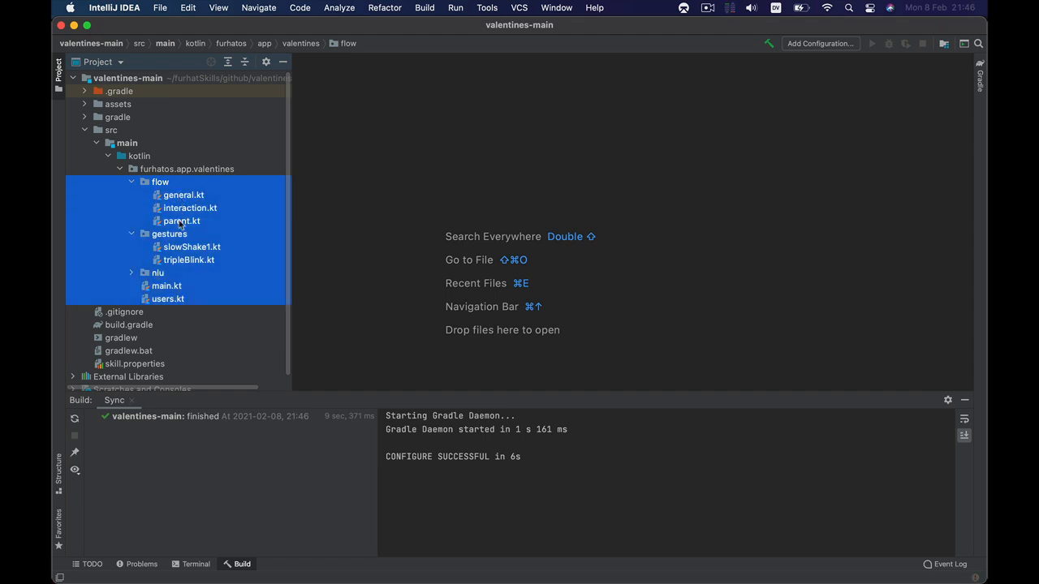
double_click(166, 286)
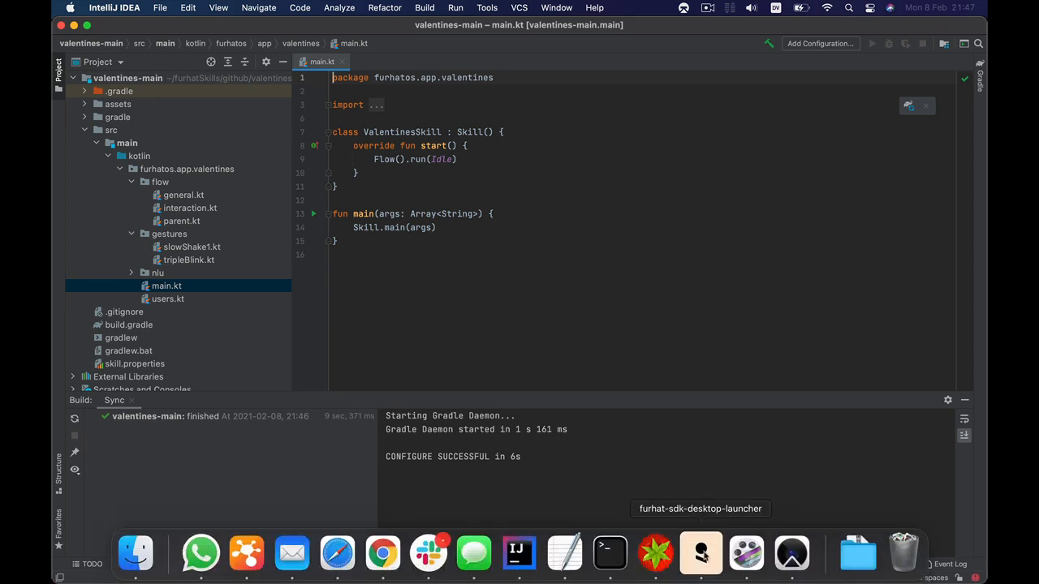
Bring up the Furhat SDK Desktop Launcher running SDK 1.23.1
left_click(700, 552)
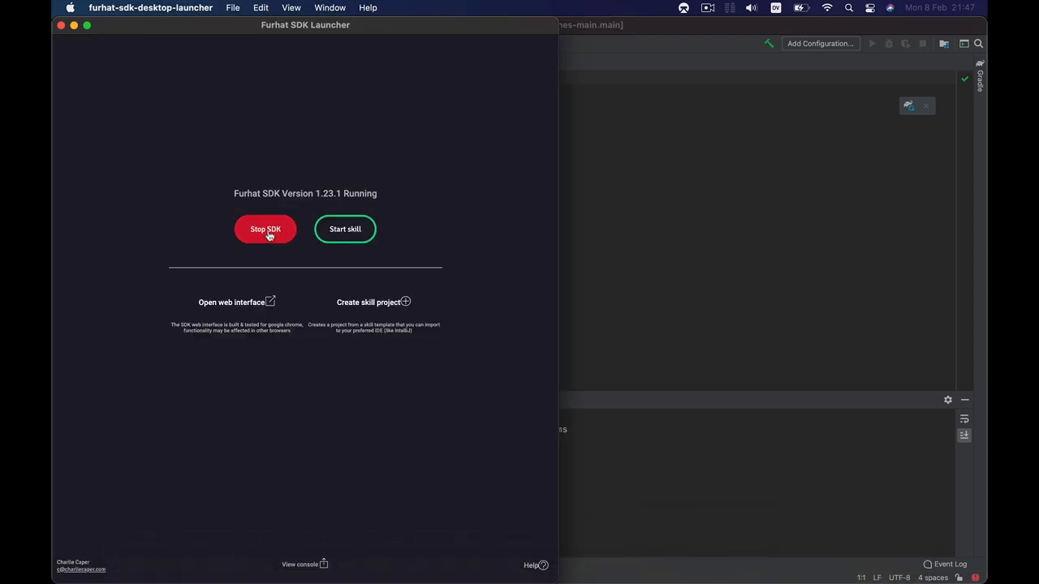
mouse_move(816, 504)
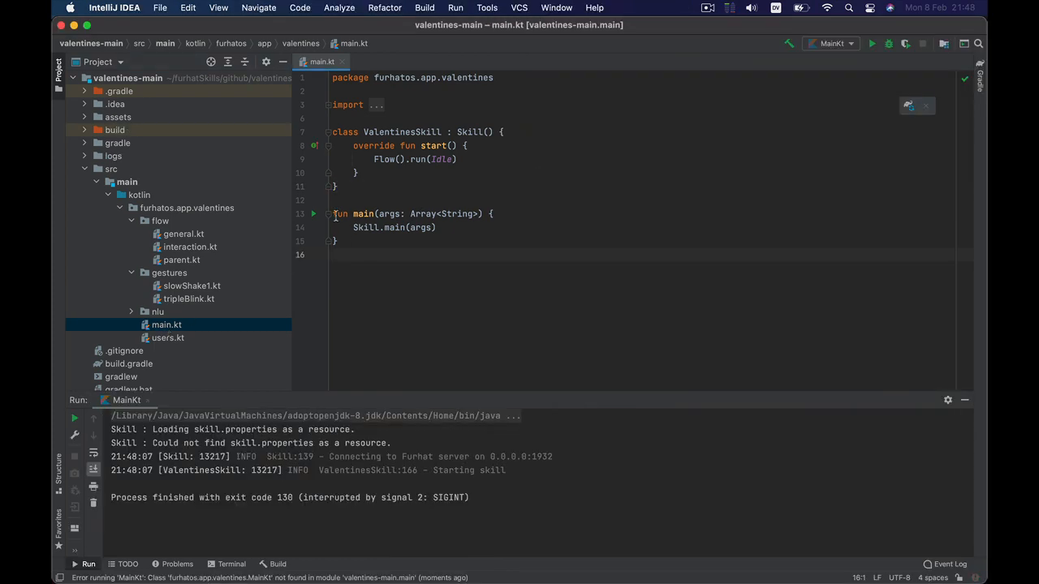
Run 'MainKt' from the main function so the Virtual Furhat face appears
triple_click(406, 214)
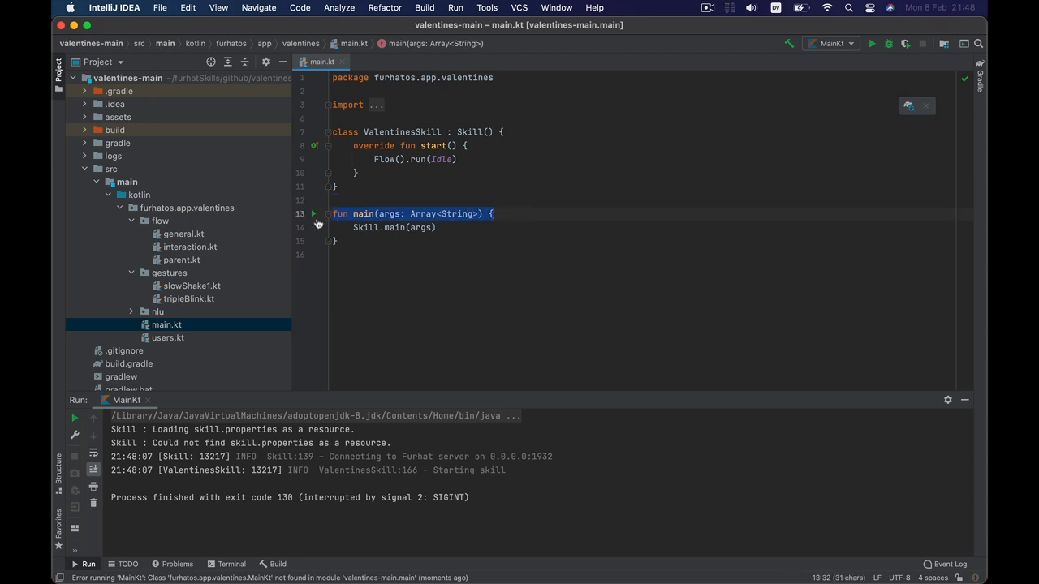
left_click(315, 214)
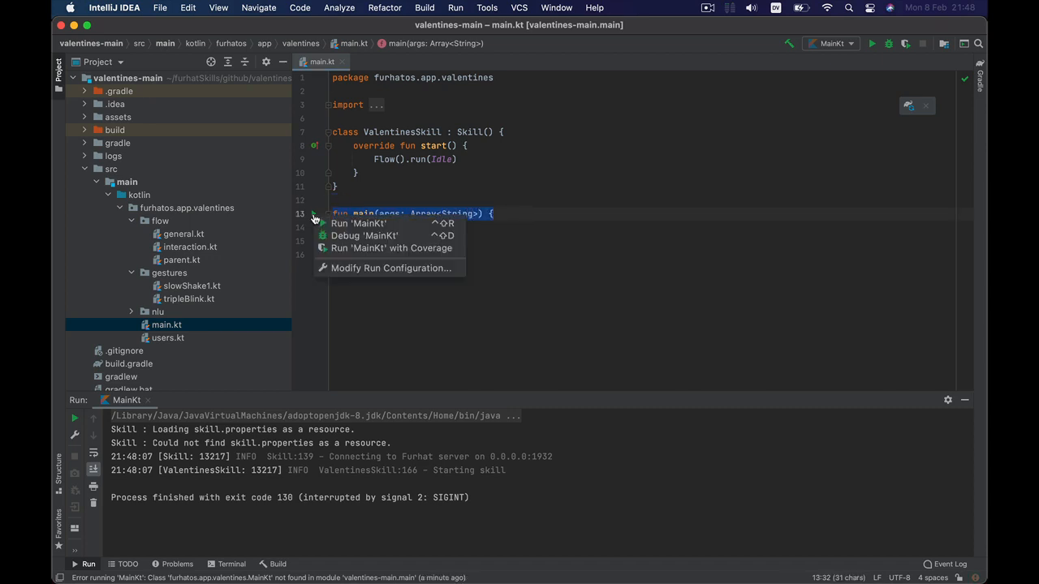
mouse_move(357, 224)
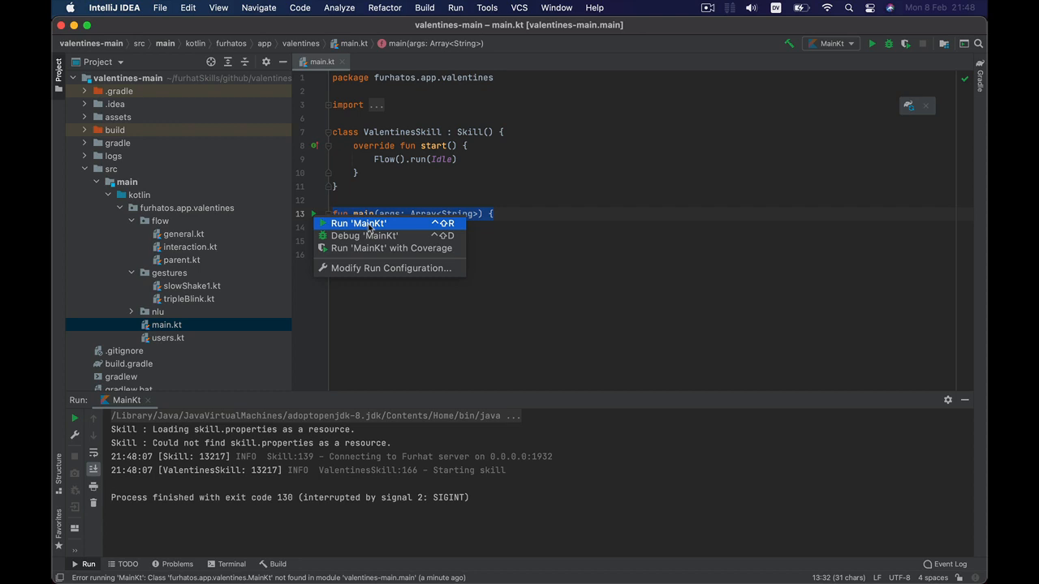
left_click(358, 224)
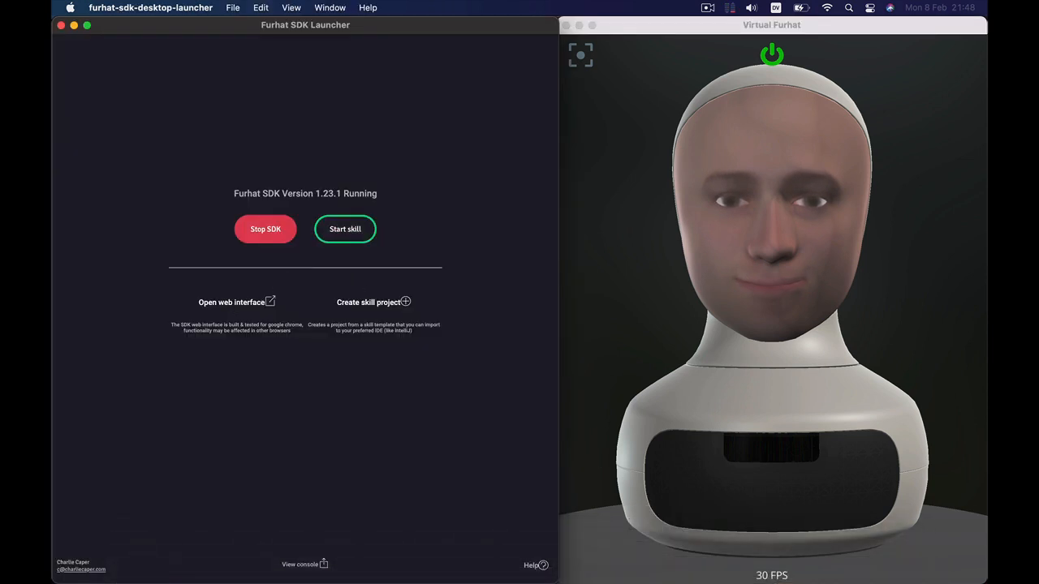
Open the Furhat Studio web interface showing the running remote skill
left_click(231, 302)
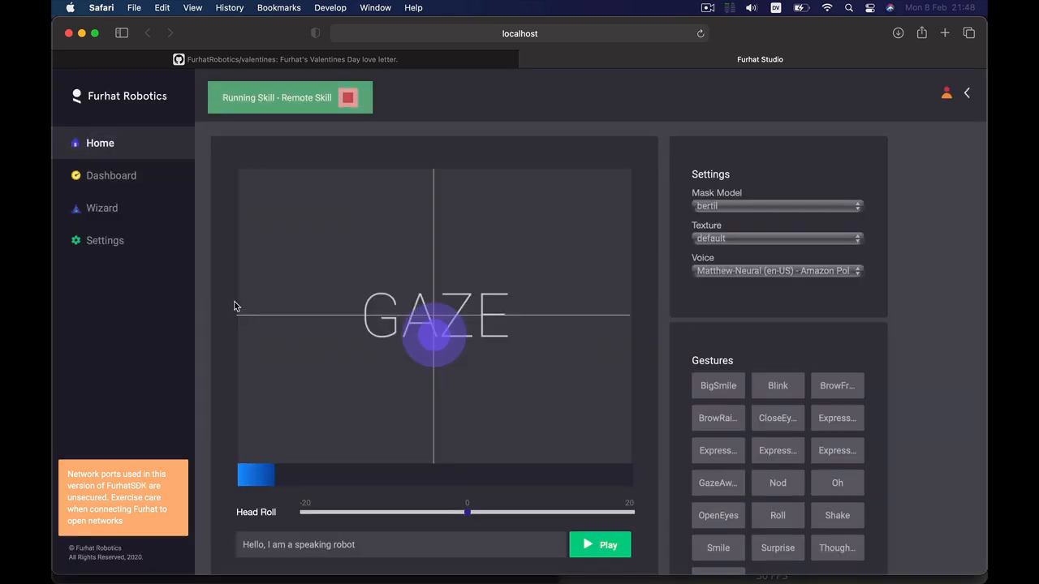
mouse_move(270, 299)
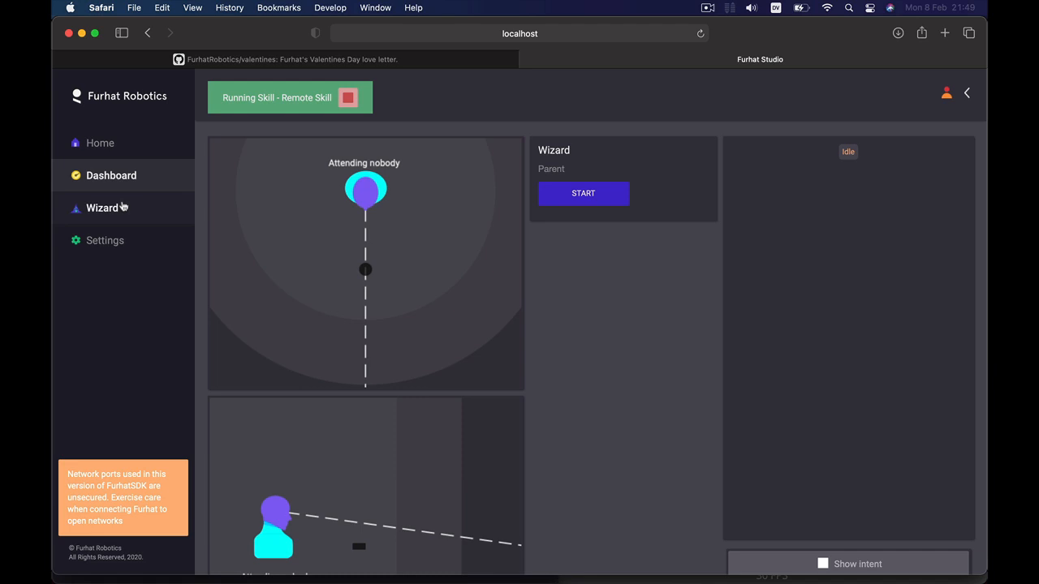
mouse_move(123, 208)
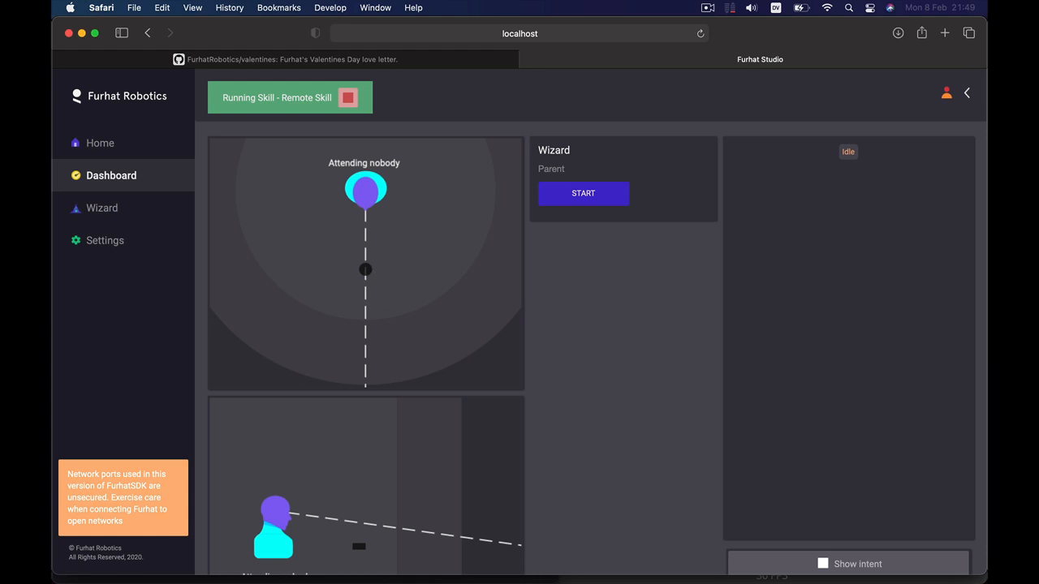
mouse_move(385, 292)
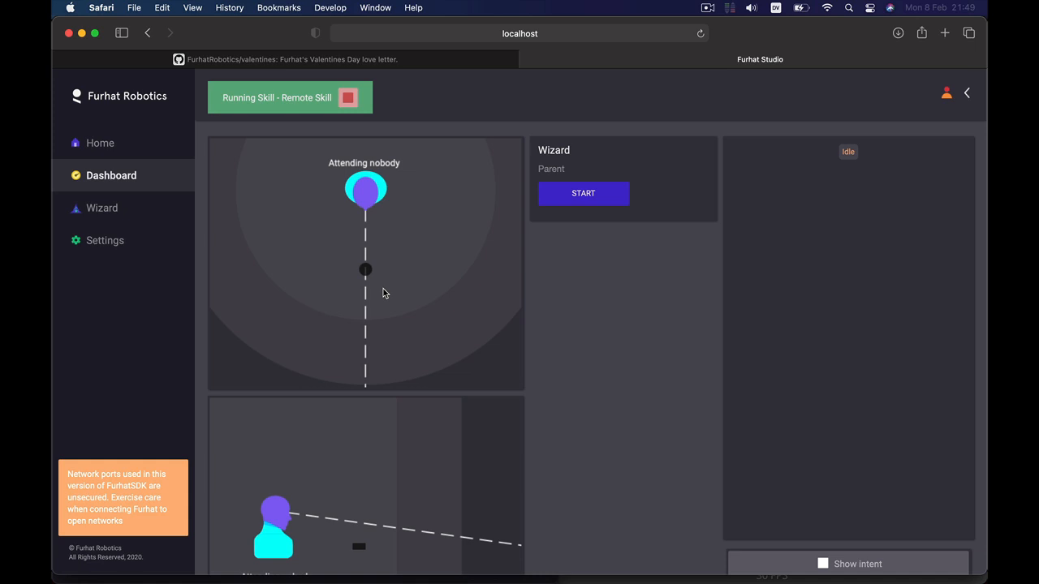
mouse_move(382, 292)
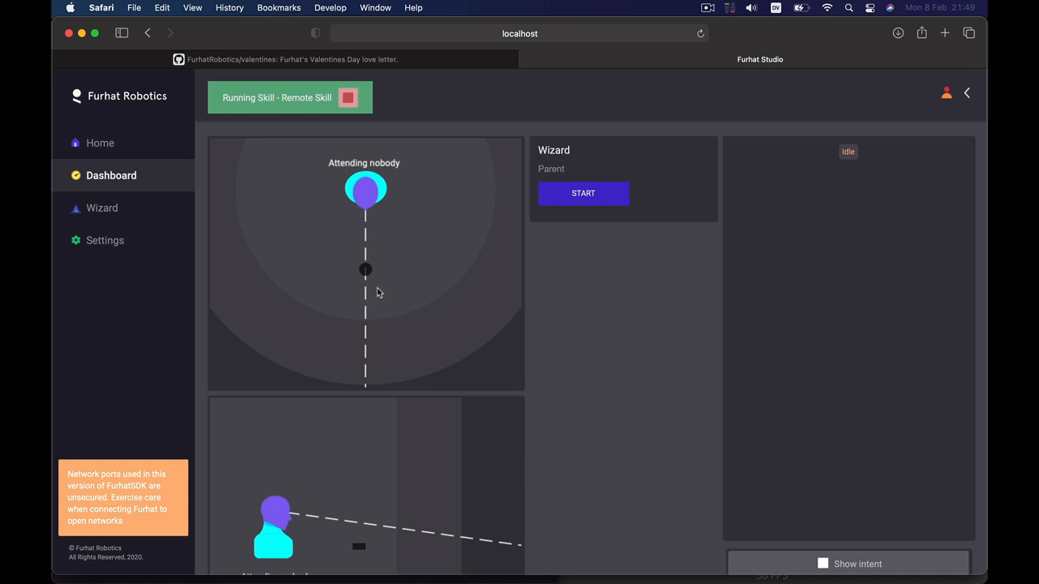
mouse_move(445, 192)
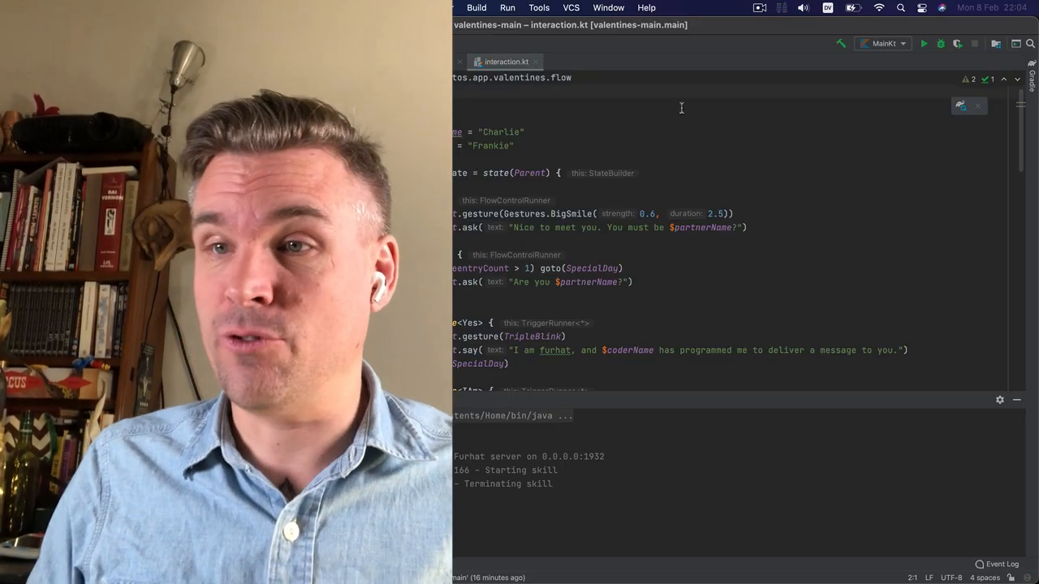
mouse_move(924, 44)
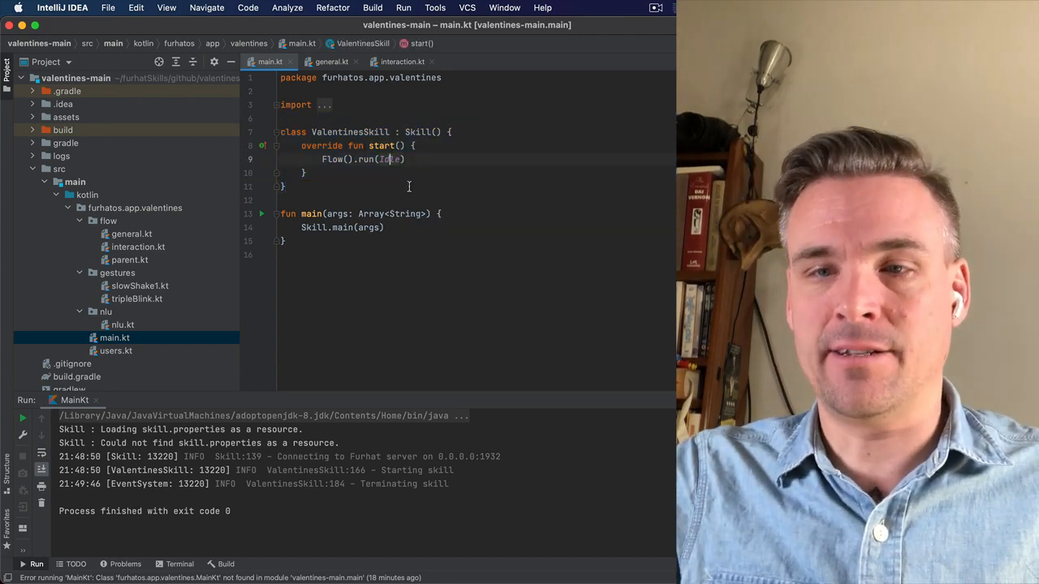
Open general.kt at the Idle state setting the Matthew voice
left_click(331, 62)
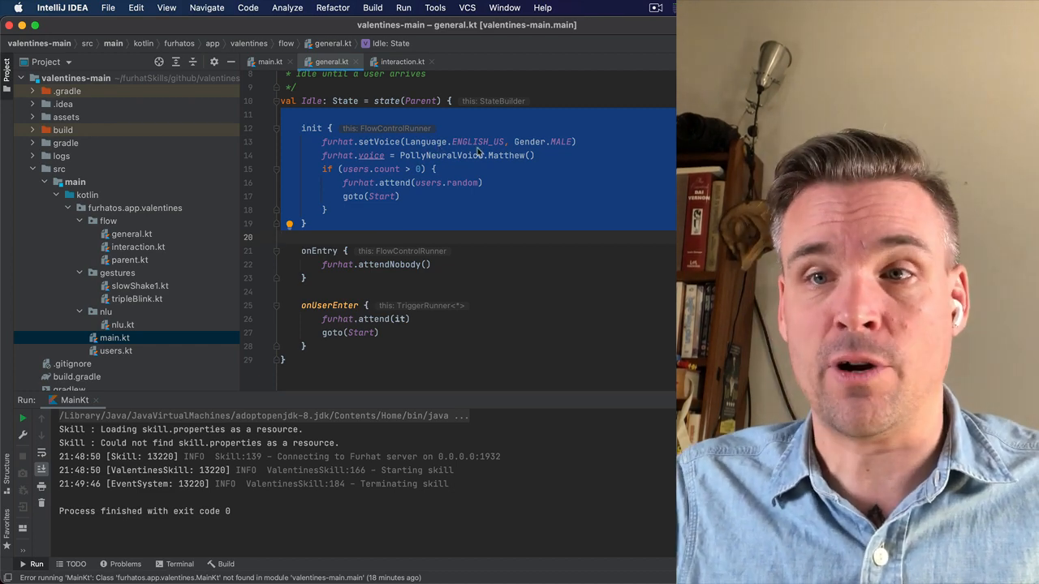
mouse_move(376, 551)
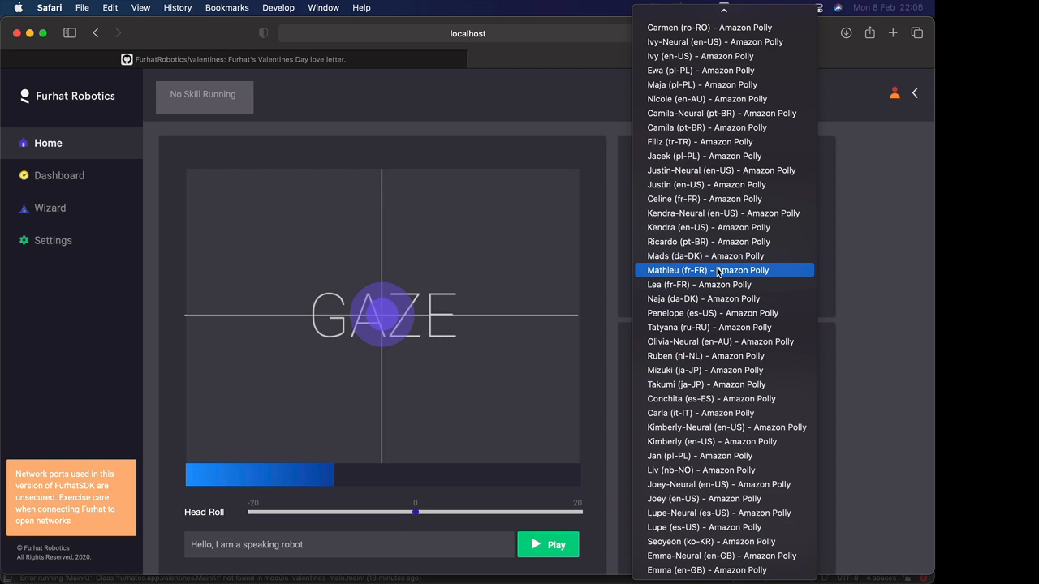
Browse the Amazon Polly voice list, with Matthew-Neural checked, in the SDK web interface
scroll("down", 3)
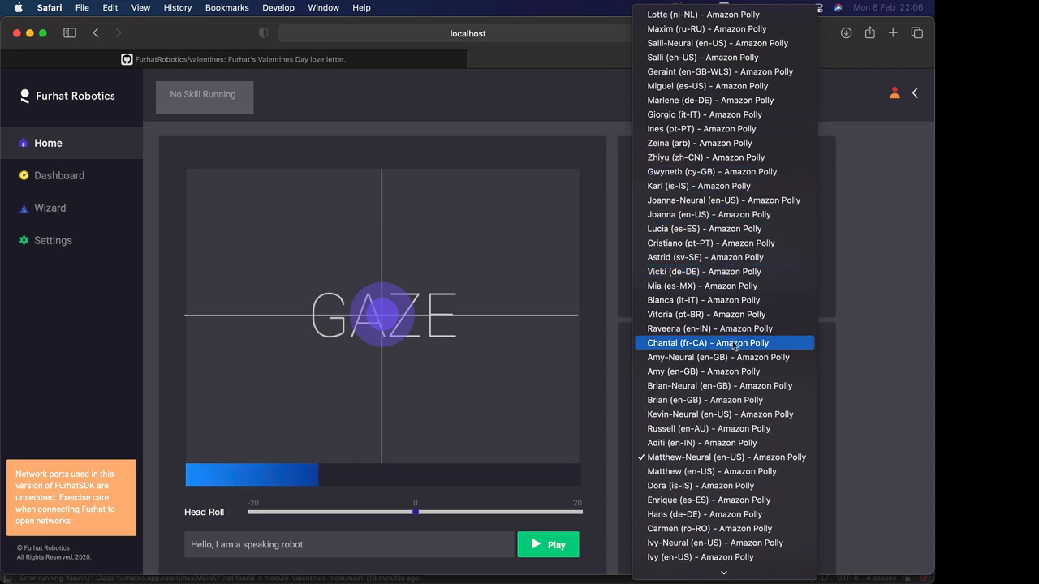
scroll("down", 3)
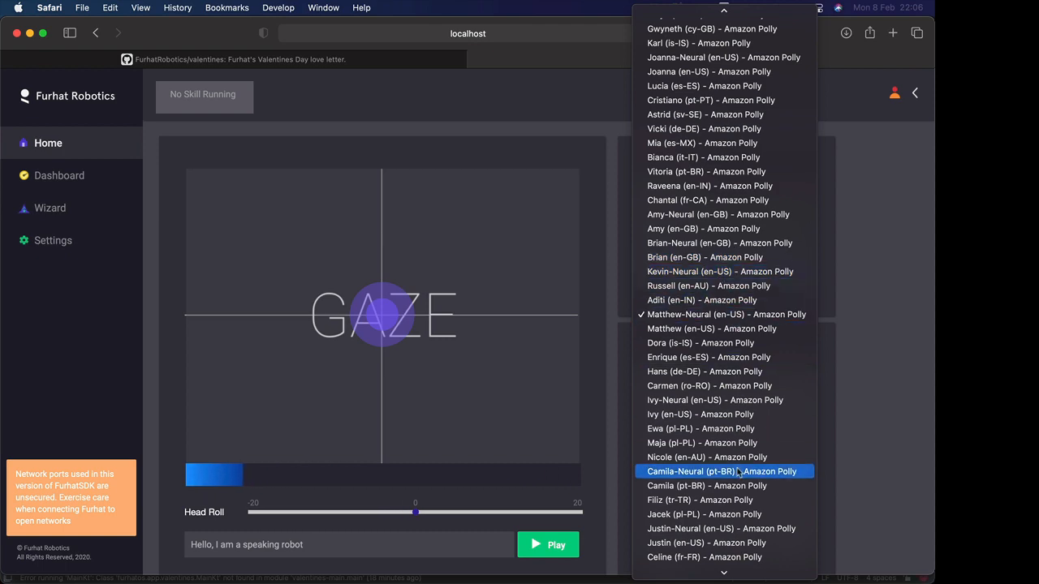
scroll("down", 3)
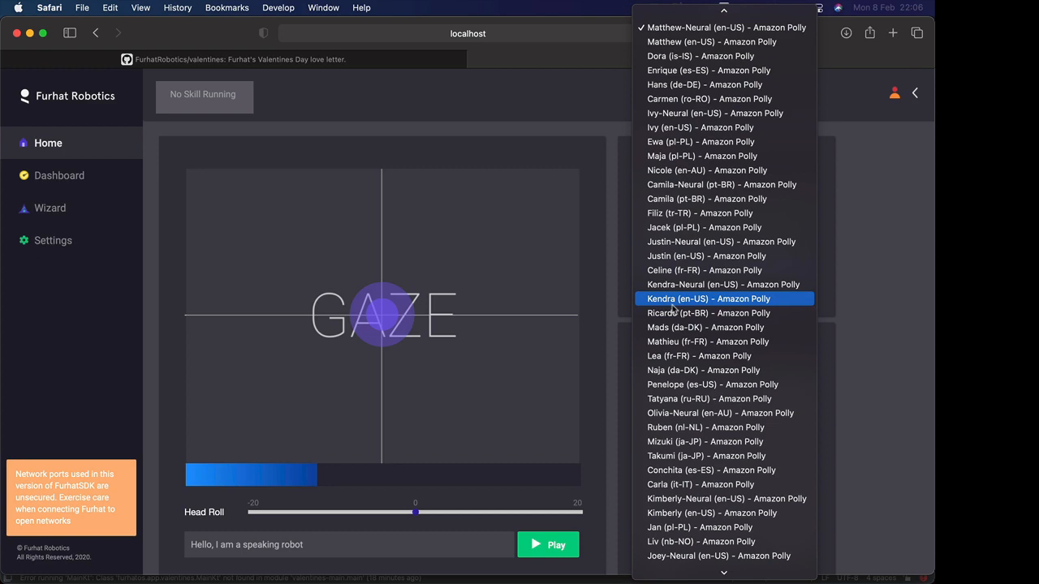
left_click(707, 298)
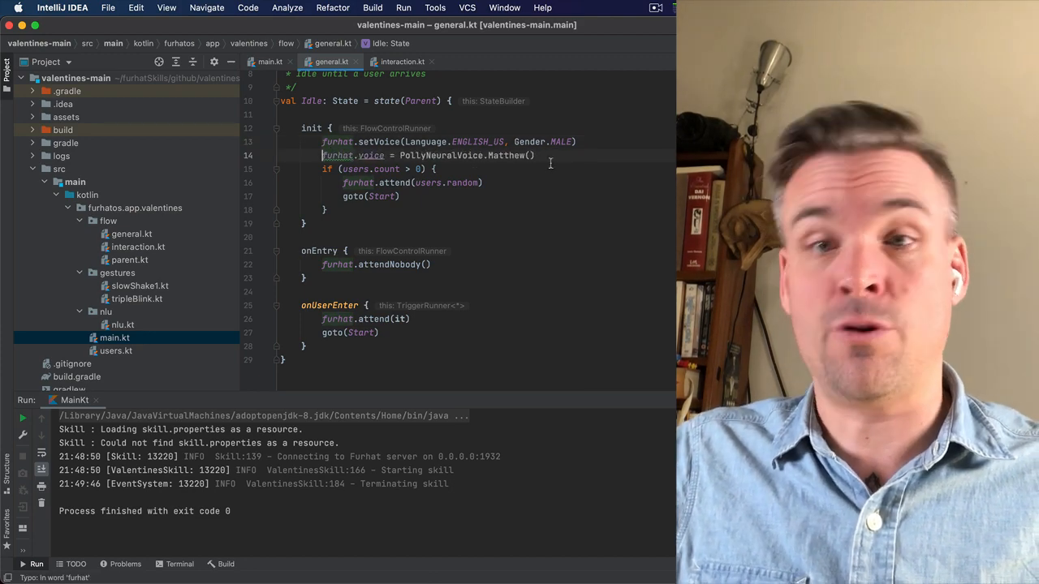
Select the furhat.voice line assigning the Matthew neural voice in general.kt
double_click(467, 156)
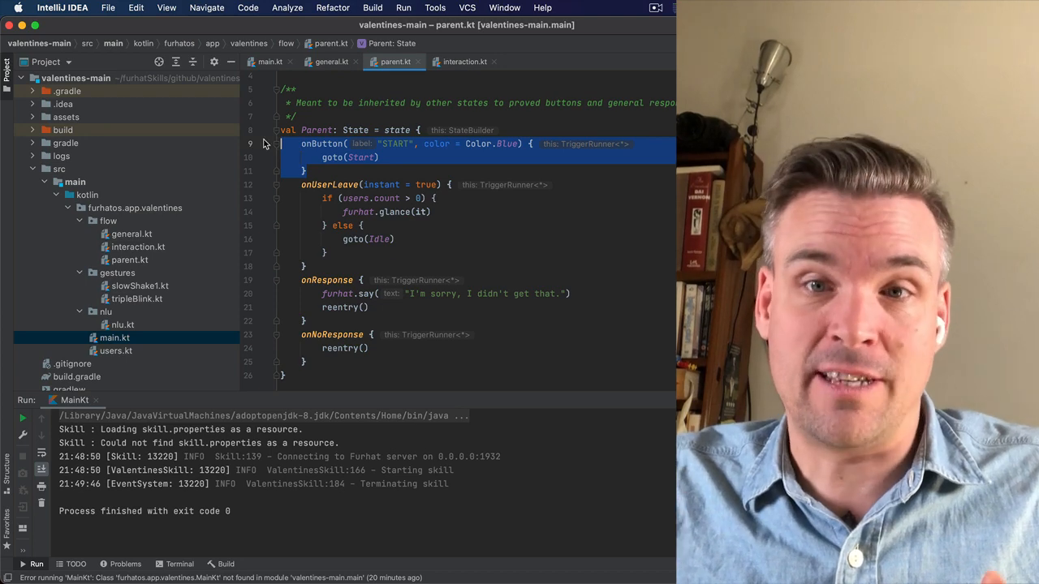
Place the cursor in the Parent state's START button handler in parent.kt
left_click(332, 156)
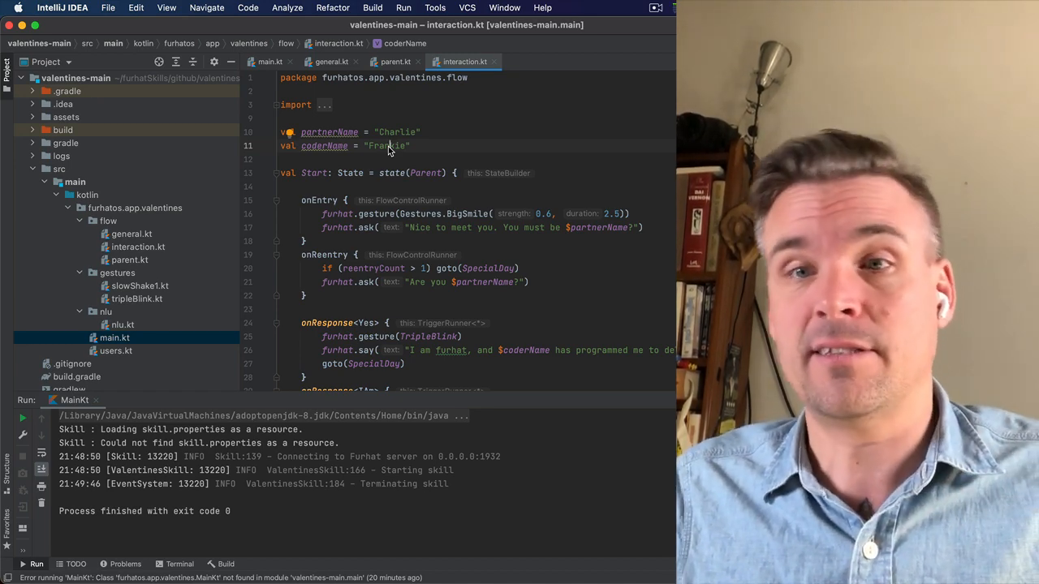
Highlight the coderName "Frankie" and partnerName "Charlie" string values in interaction.kt
double_click(387, 146)
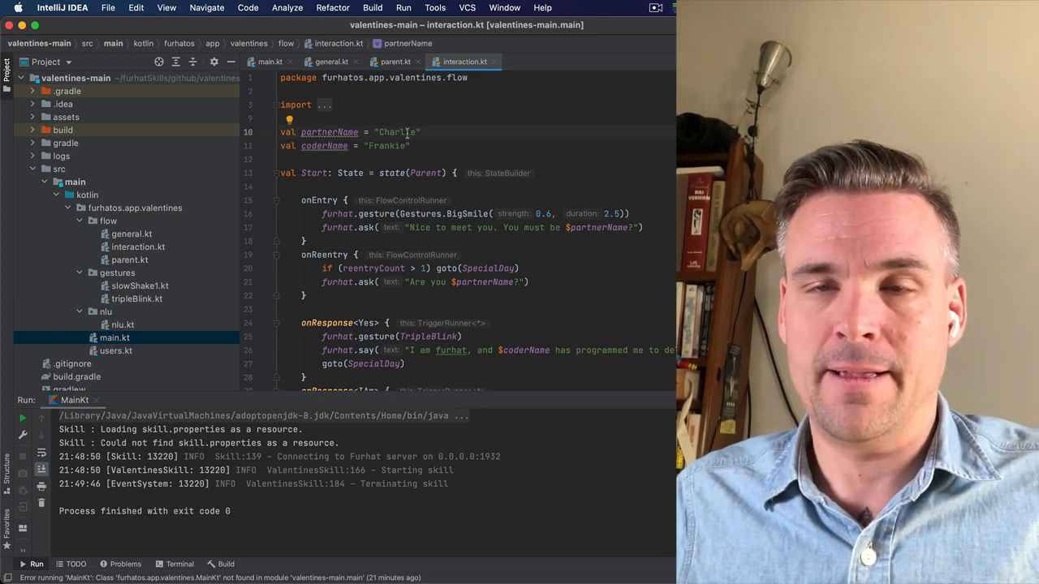
double_click(398, 133)
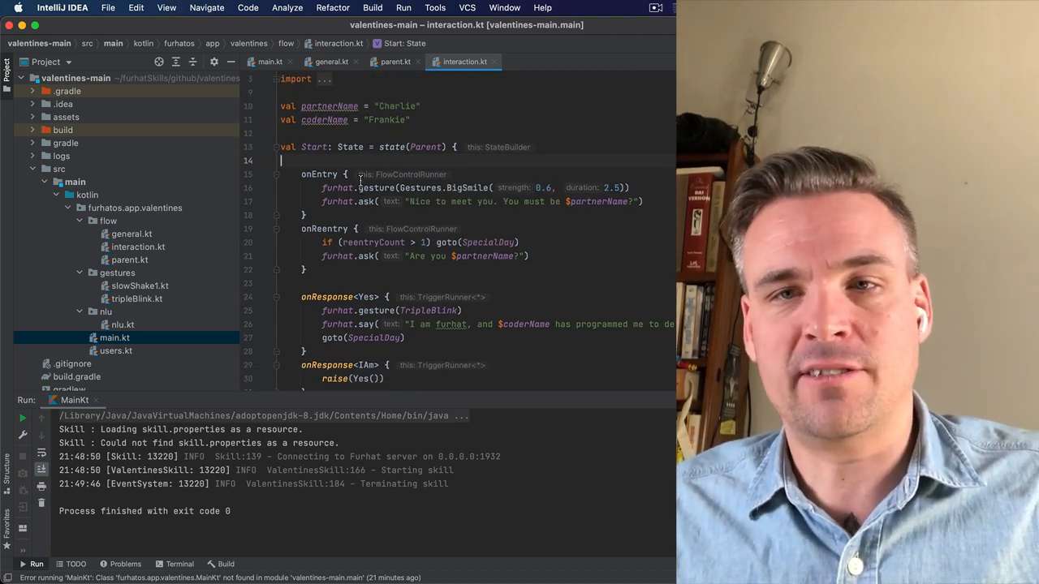
Scroll through the Start state, then switch to parent.kt's Parent state from the Project tree
scroll("down", 3)
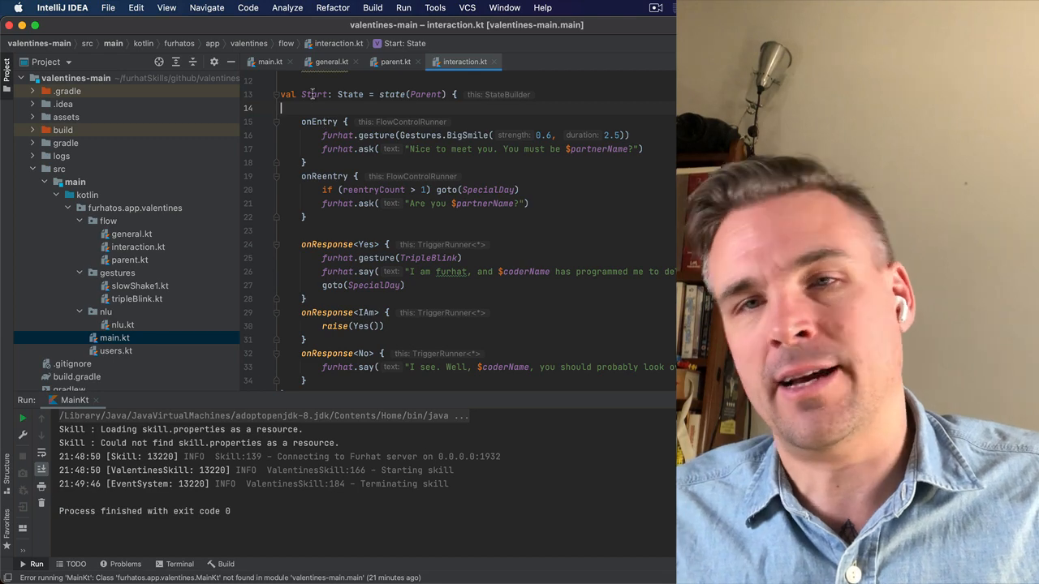
mouse_move(351, 94)
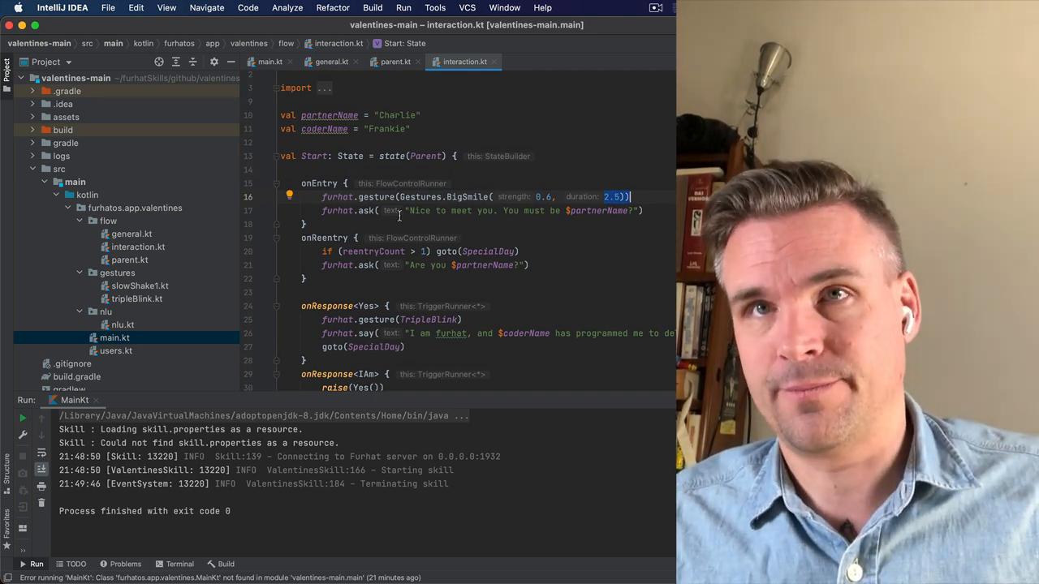
scroll("down", 3)
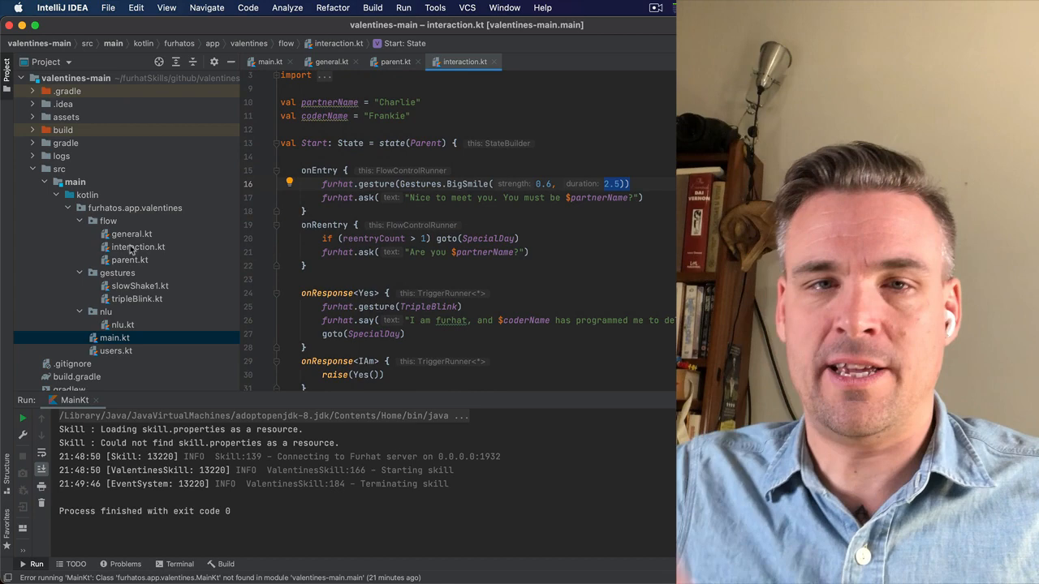
left_click(396, 62)
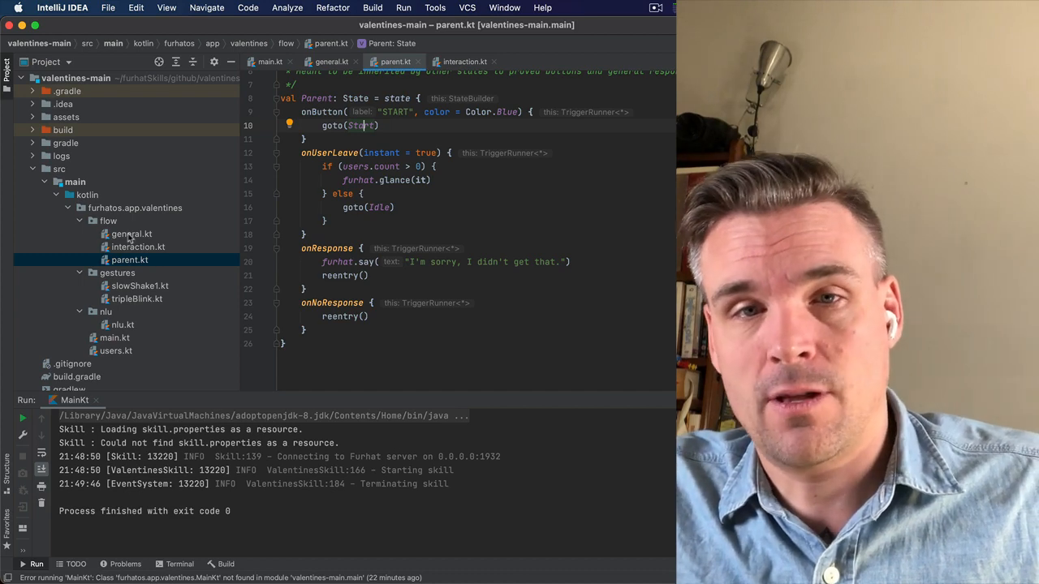
Return to interaction.kt and mark the Start state's onReentry block that goes to SpecialDay
left_click(464, 61)
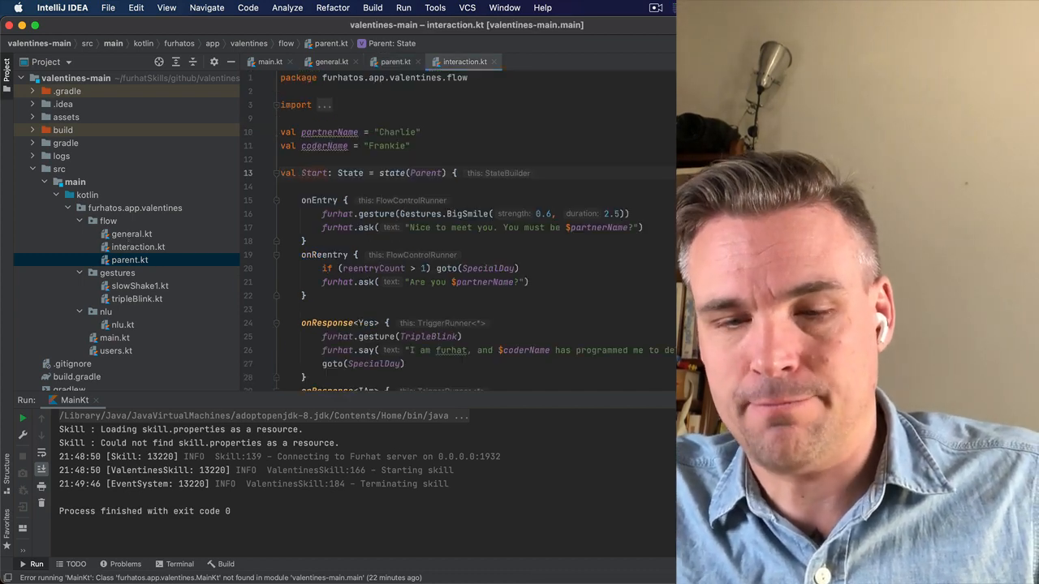
scroll("down", 3)
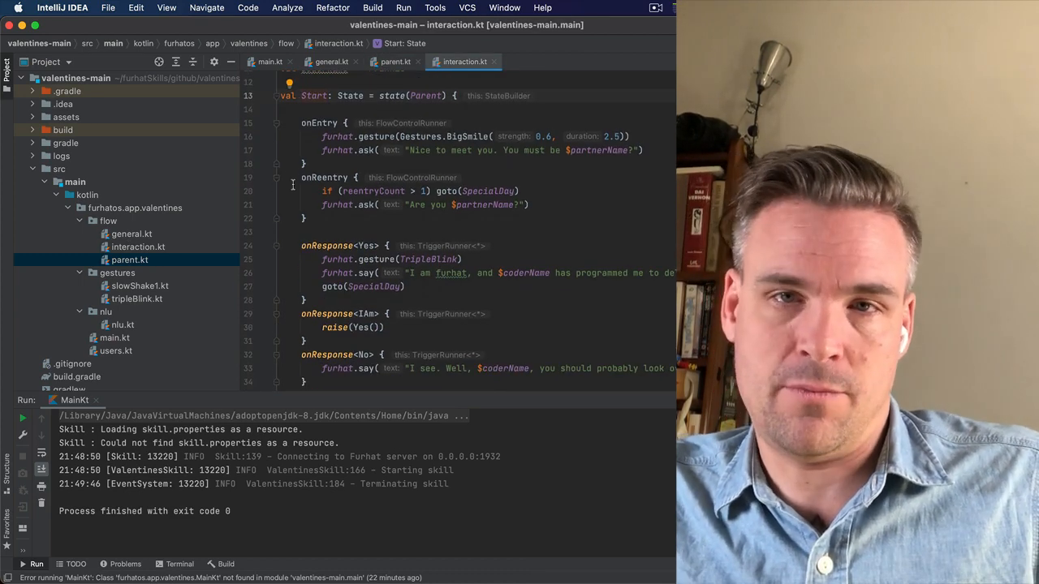
left_click_drag(302, 177, 308, 217)
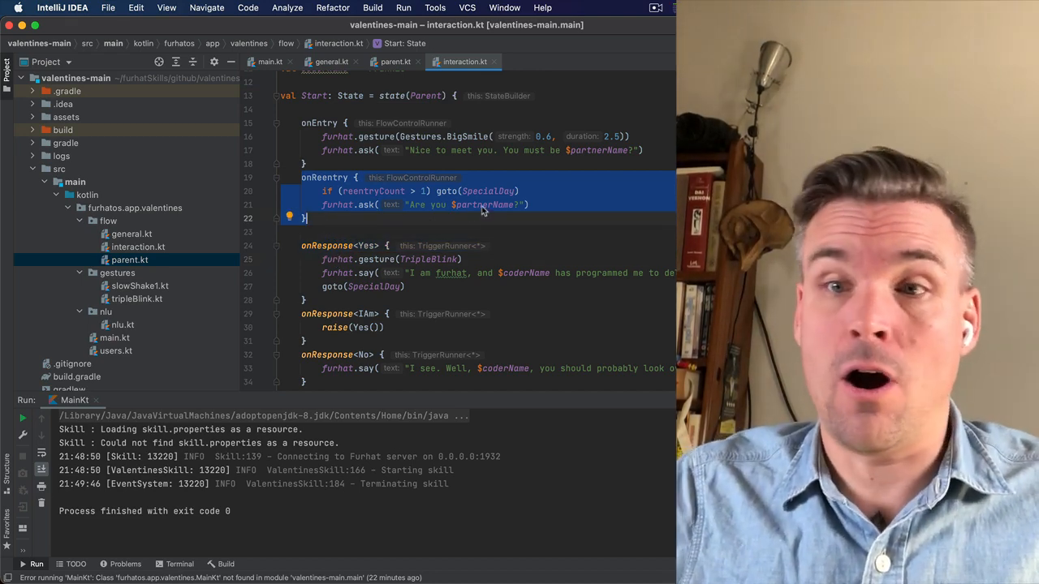
mouse_move(469, 204)
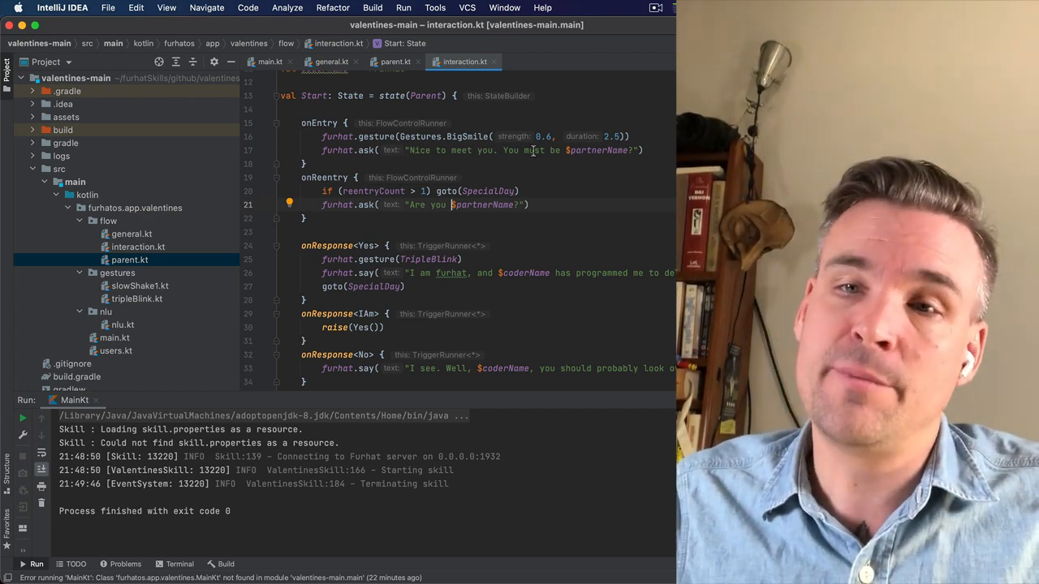
Scroll to the Start state's Yes response handler and highlight it on the way to SpecialDay
scroll("down", 3)
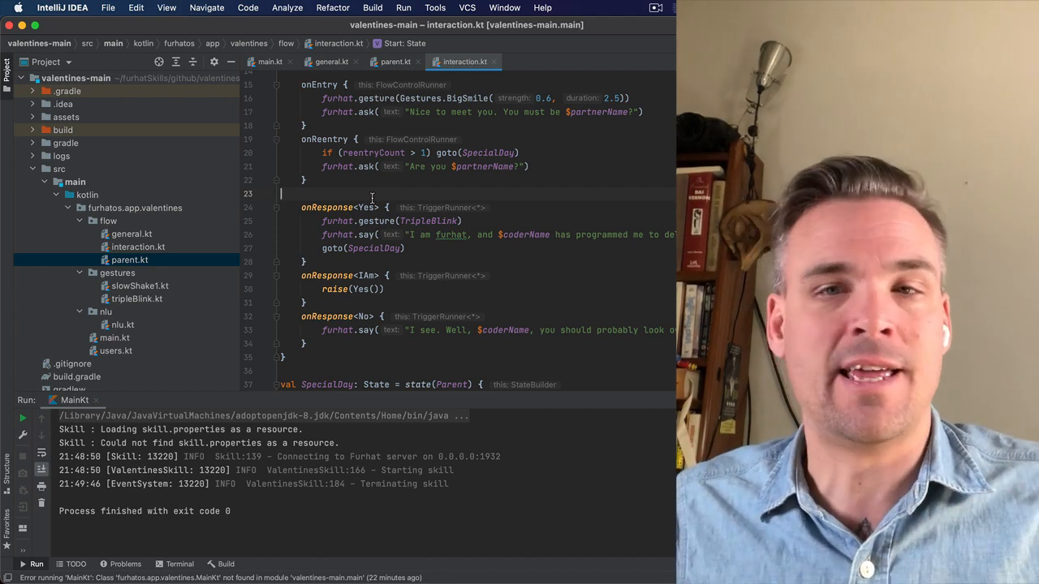
double_click(365, 208)
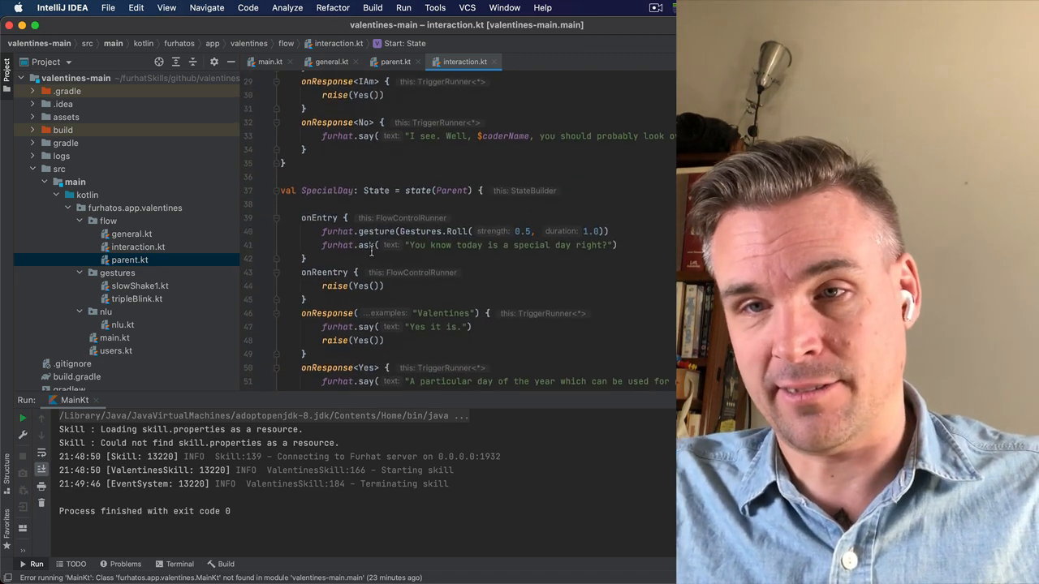
scroll("down", 3)
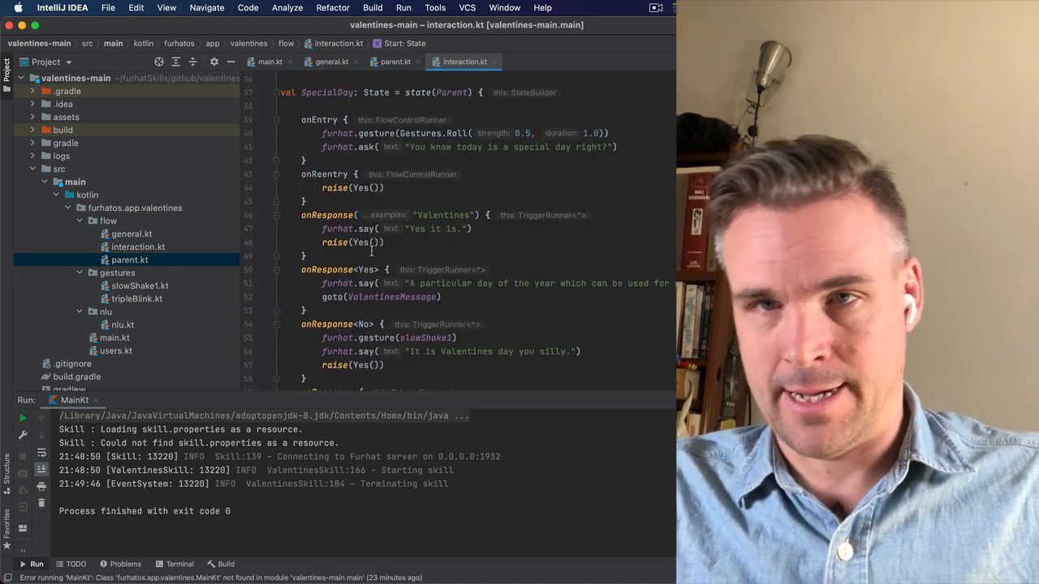
left_click_drag(322, 133, 549, 146)
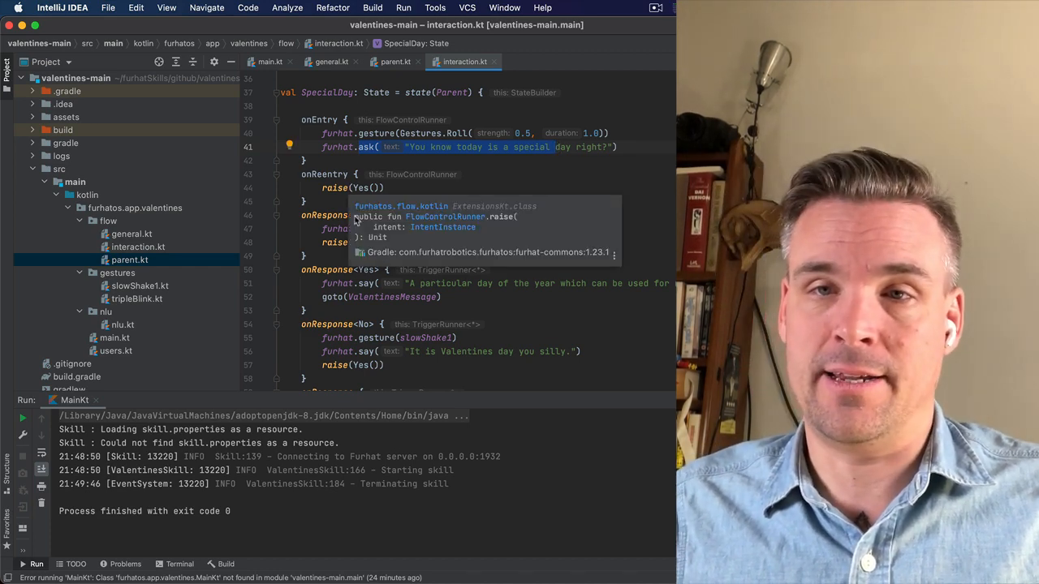
scroll("down", 3)
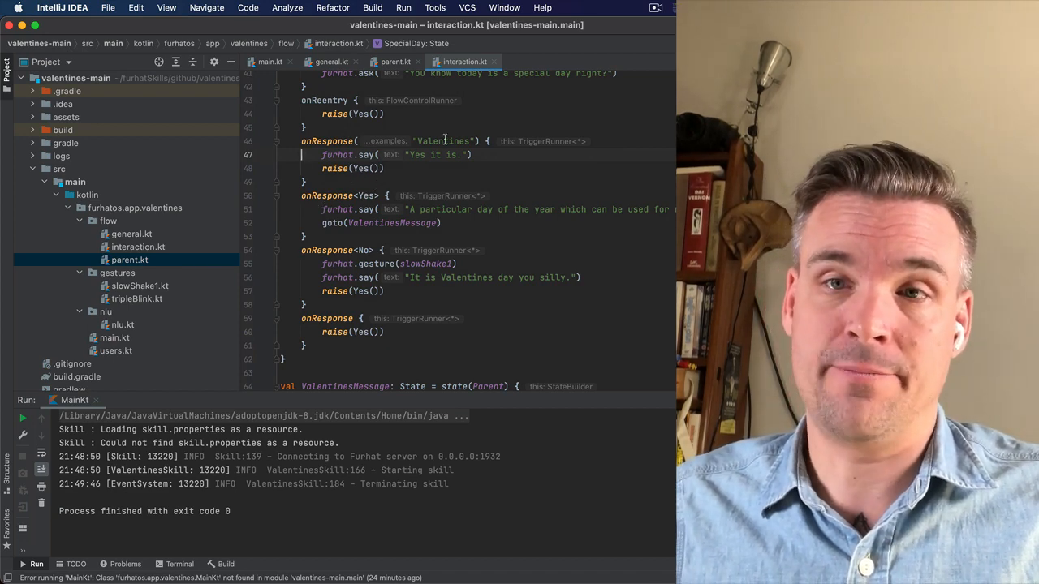
double_click(443, 139)
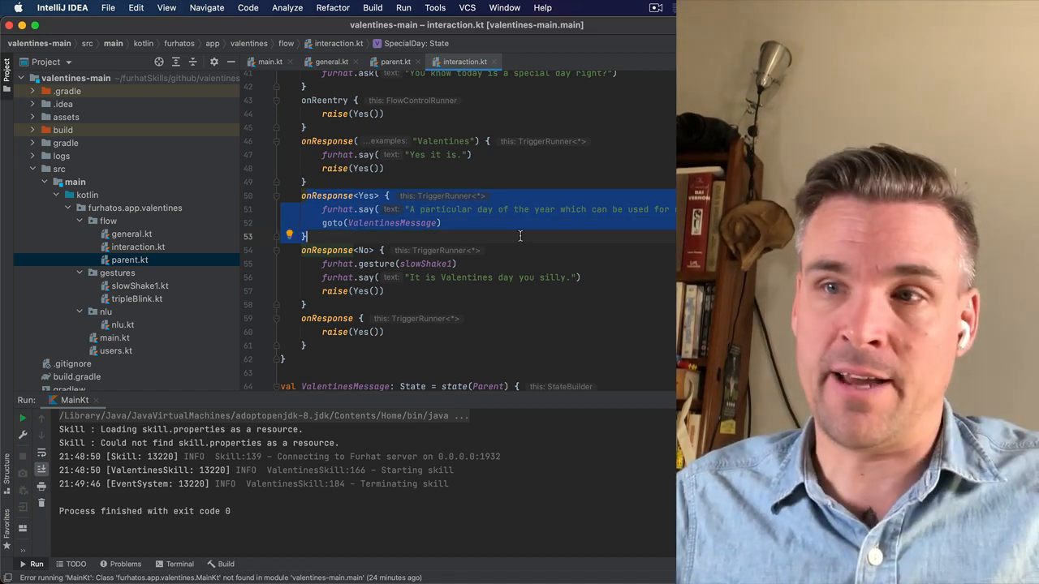
left_click(367, 222)
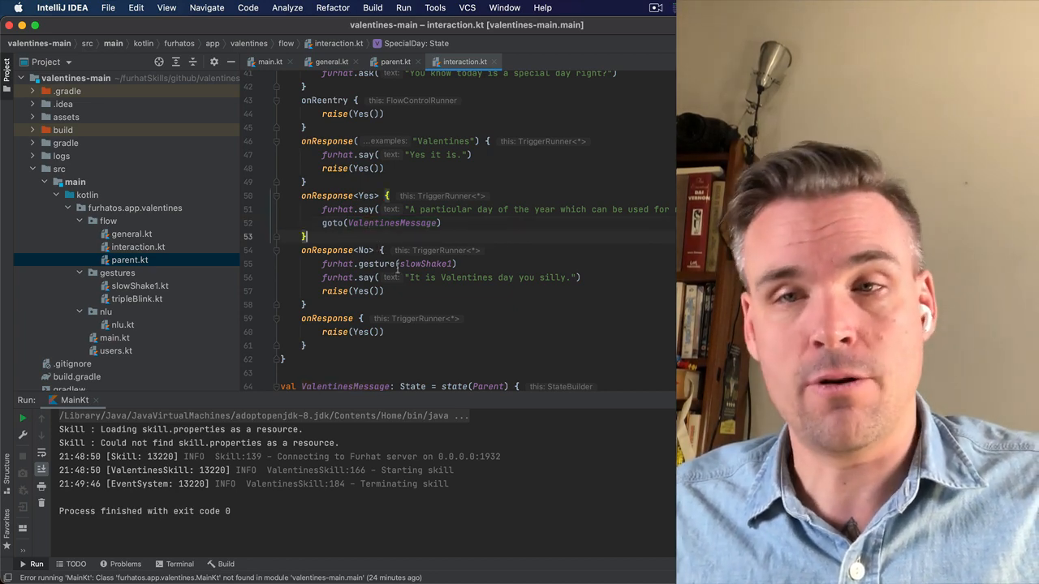
left_click_drag(325, 263, 387, 290)
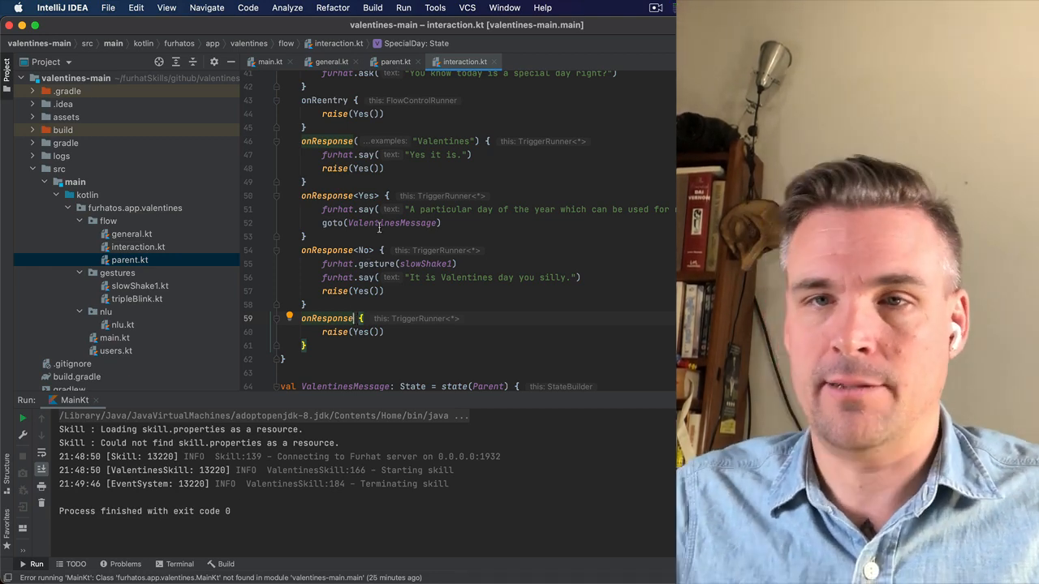
scroll("down", 3)
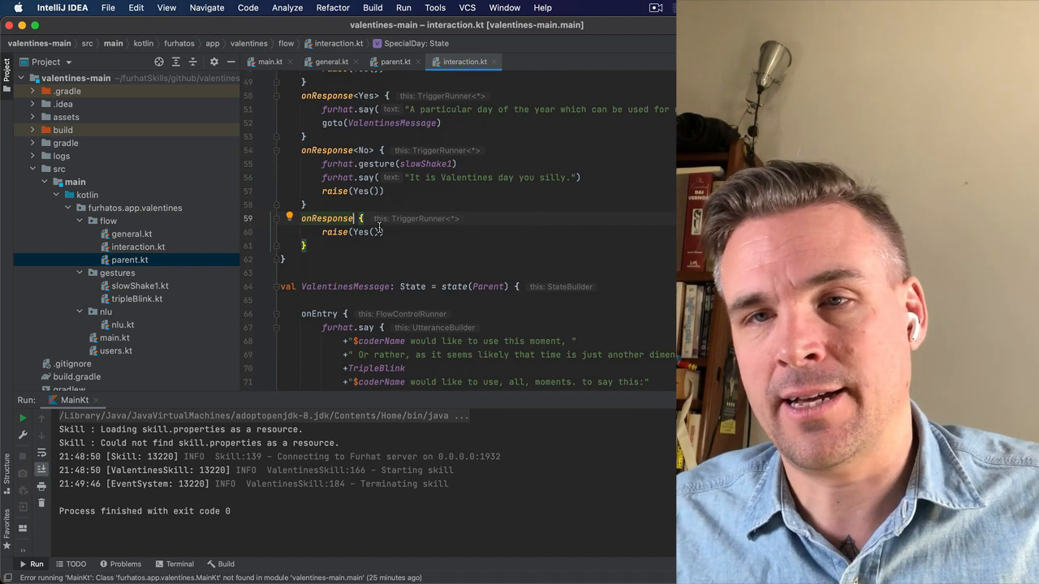
scroll("down", 3)
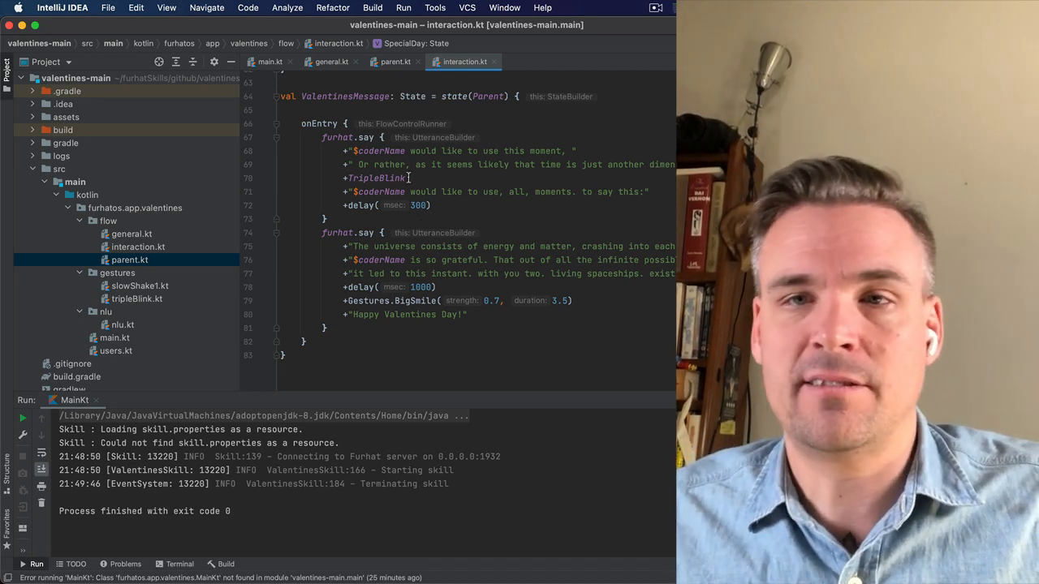
double_click(377, 177)
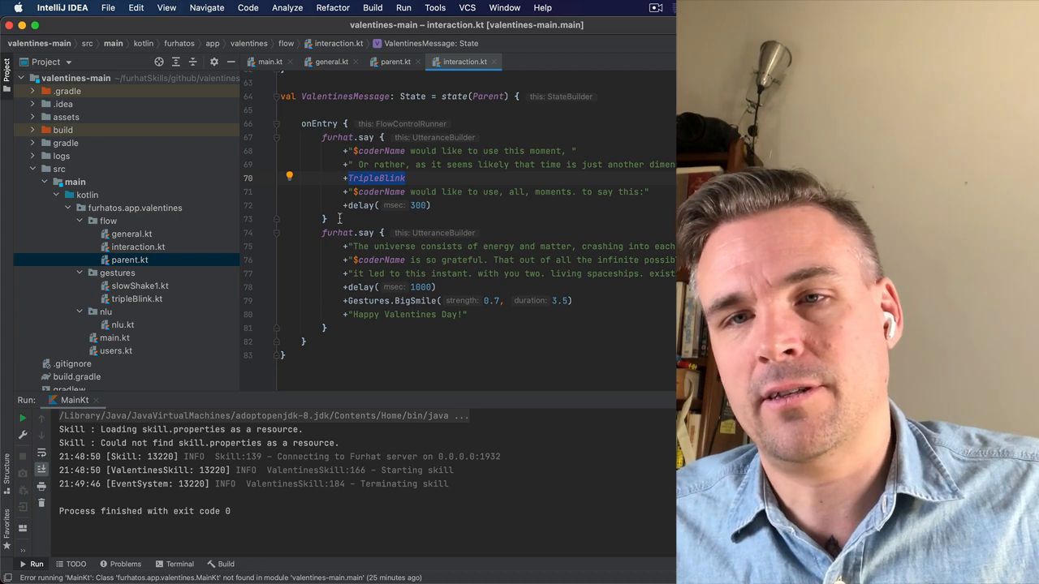
left_click_drag(321, 136, 324, 219)
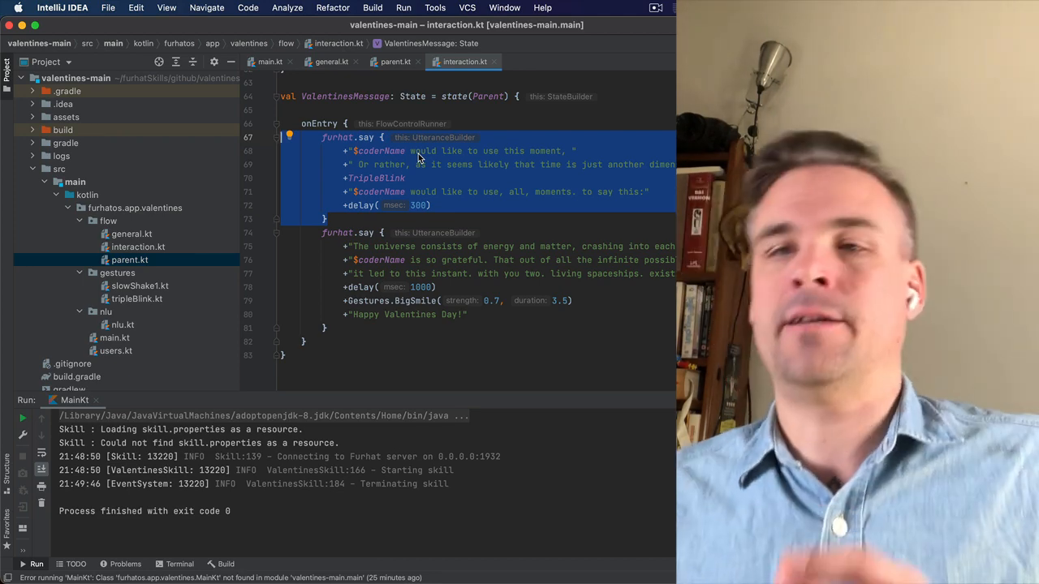
left_click(405, 176)
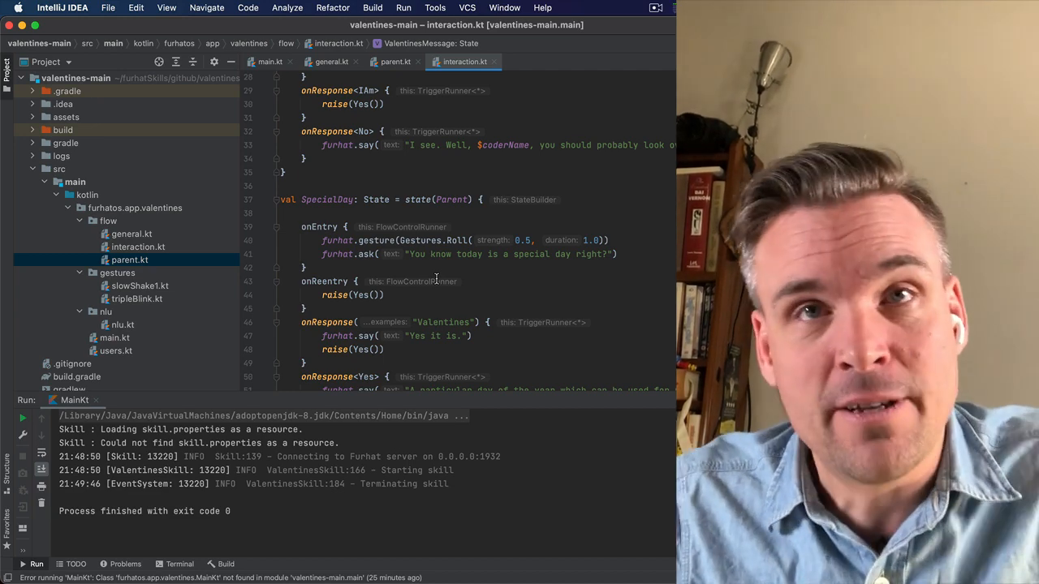
Jump to the IAm intent definition in nlu.kt and mark its "I am" / "I sure am" example phrases
scroll("down", 3)
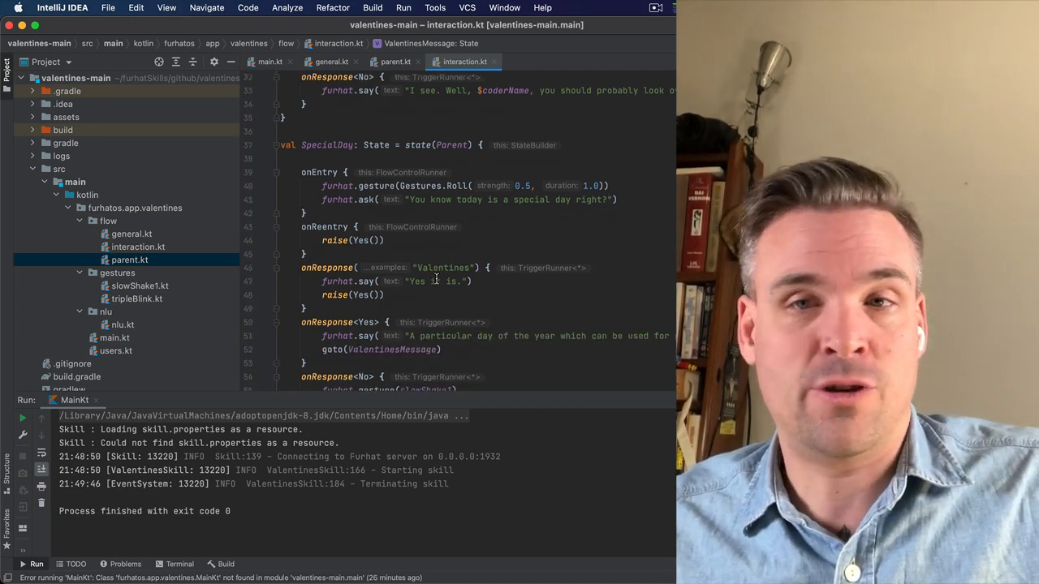
scroll("down", 3)
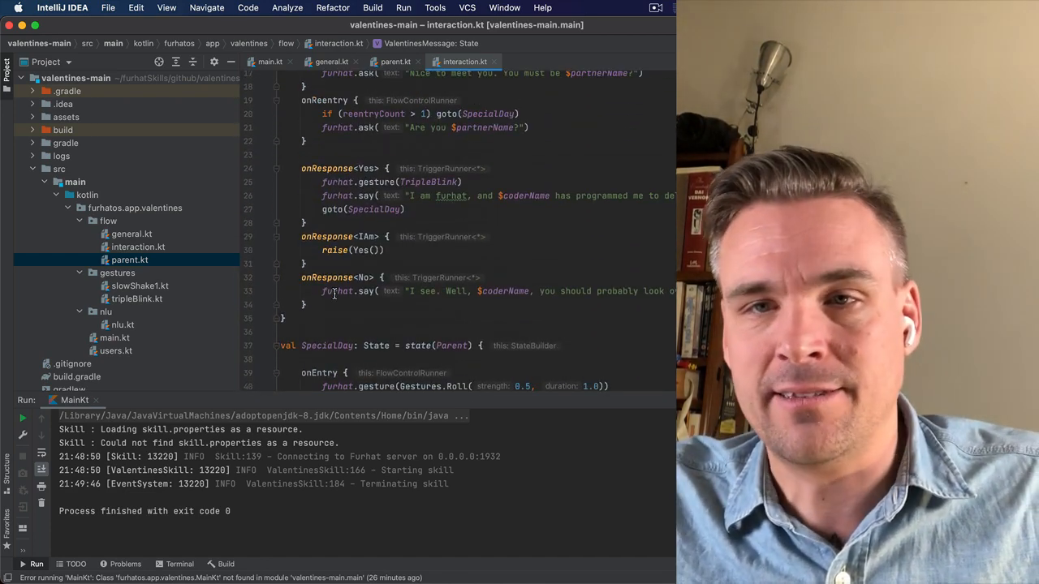
left_click(370, 237)
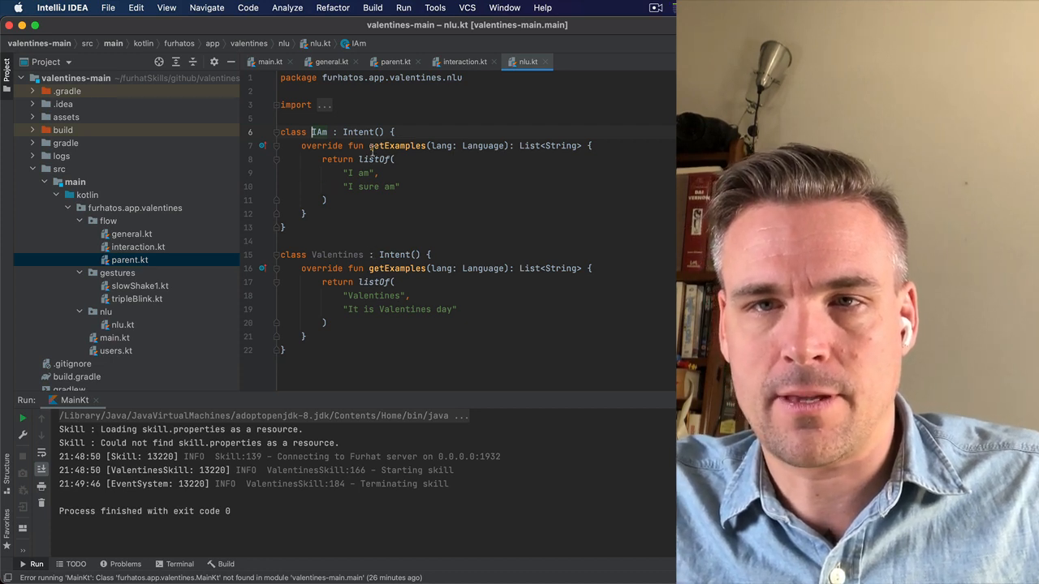
double_click(360, 173)
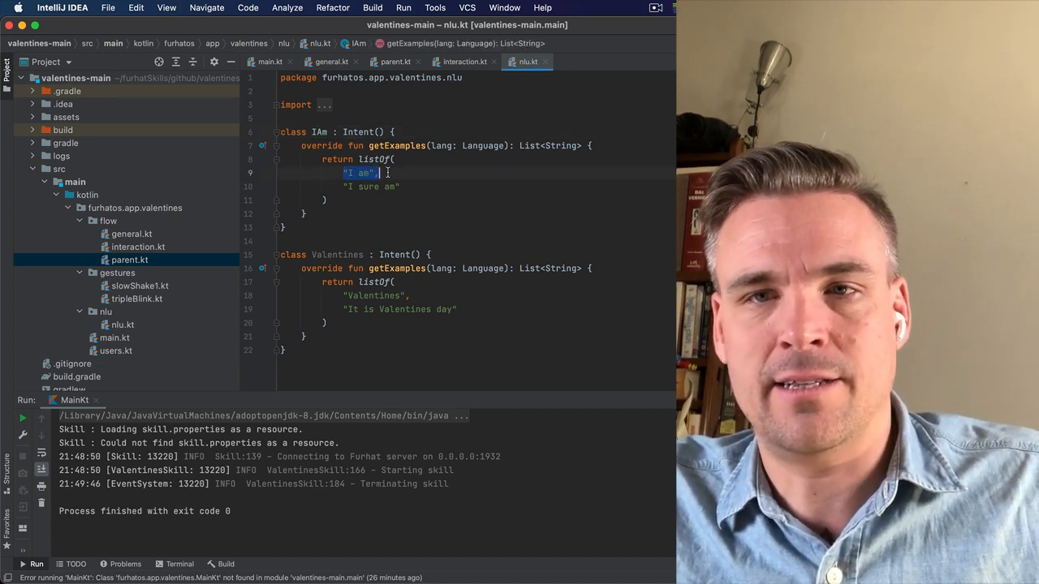
left_click_drag(373, 172, 398, 187)
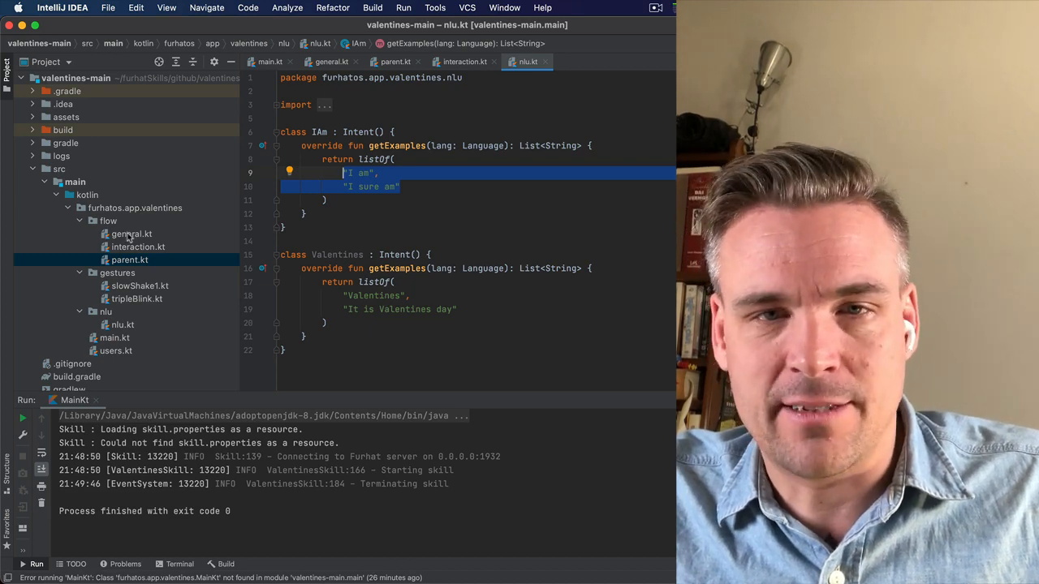
mouse_move(216, 228)
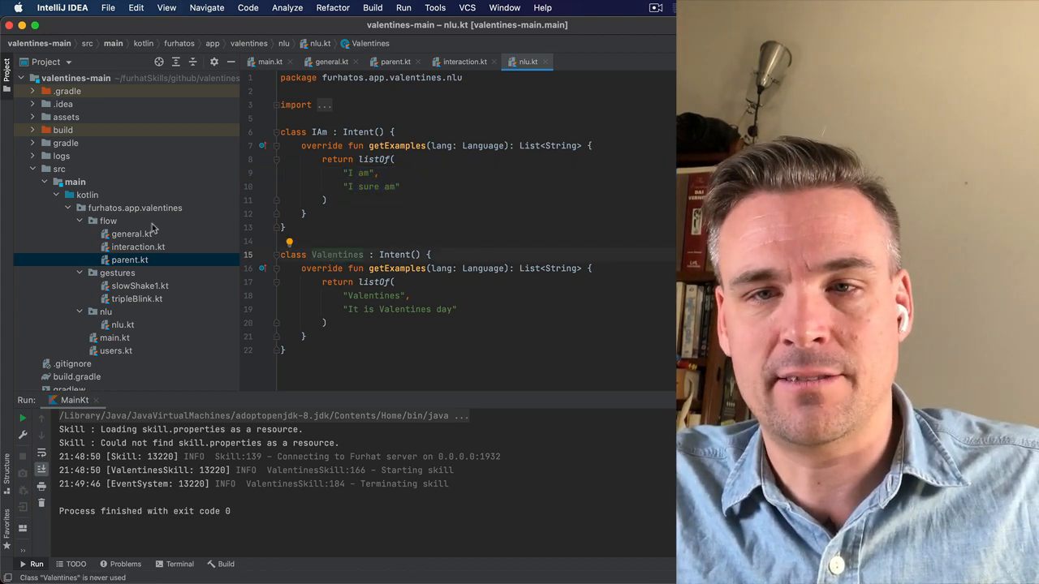
Revisit general.kt and interaction.kt's SpecialDay handlers, typing "Val" at the Valentines response
left_click(129, 234)
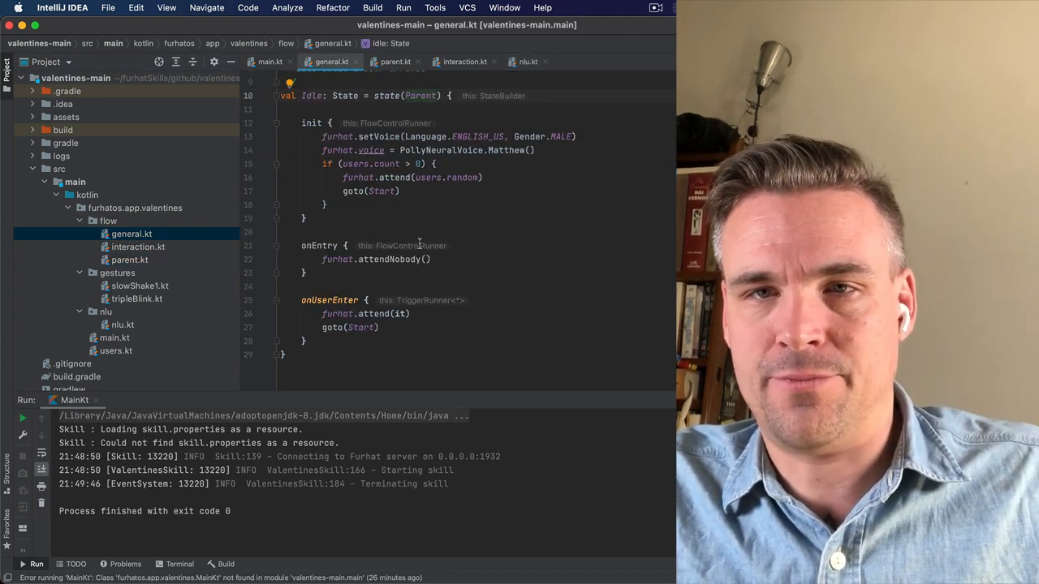
left_click(464, 62)
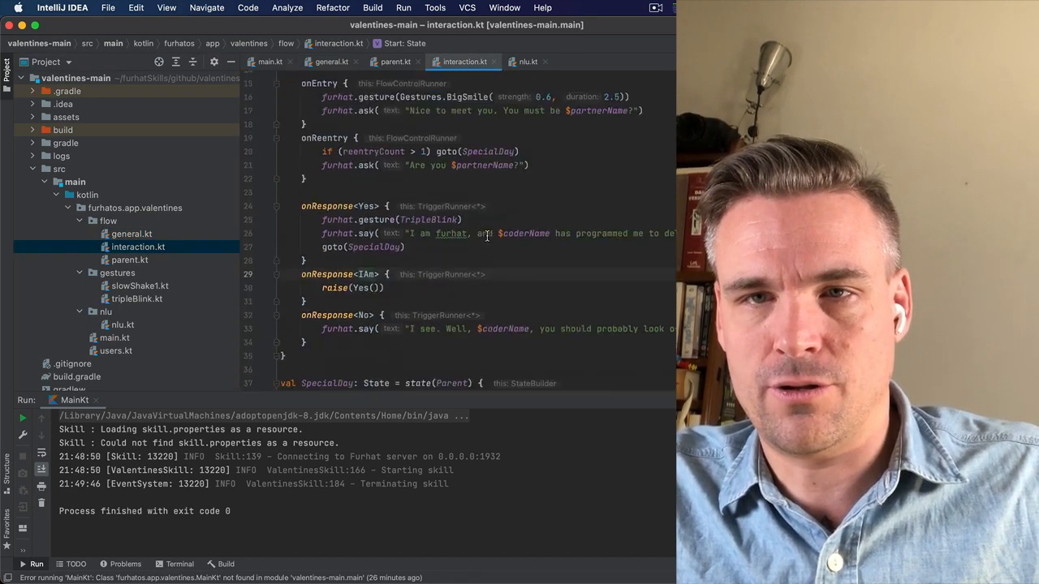
scroll("down", 3)
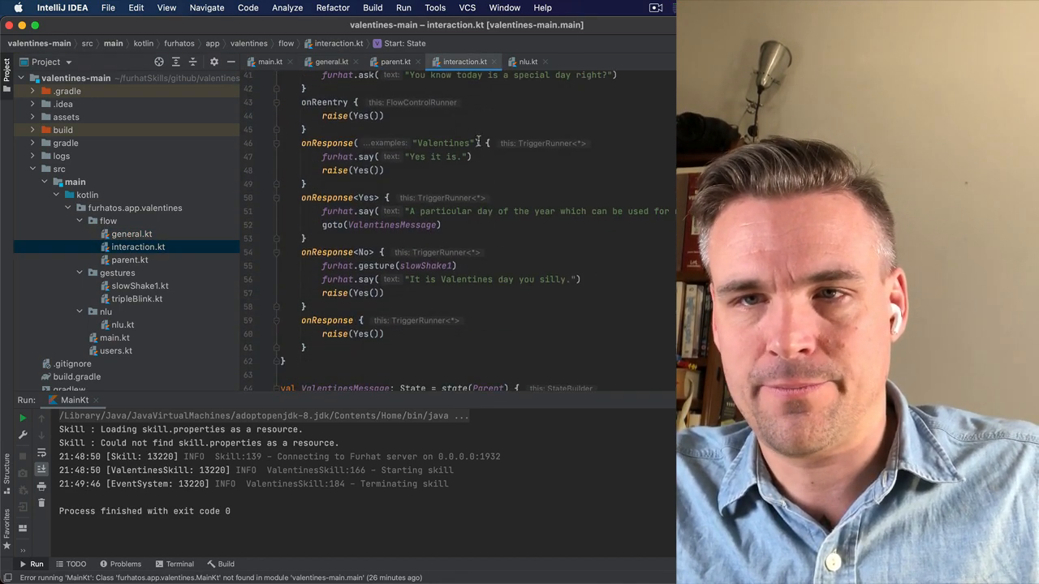
left_click(357, 156)
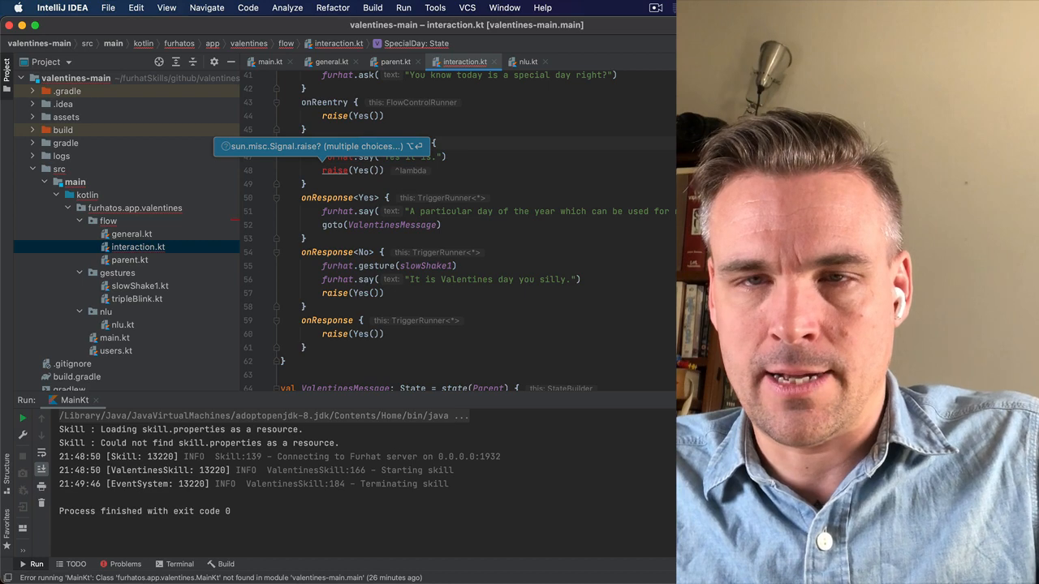
type("Val")
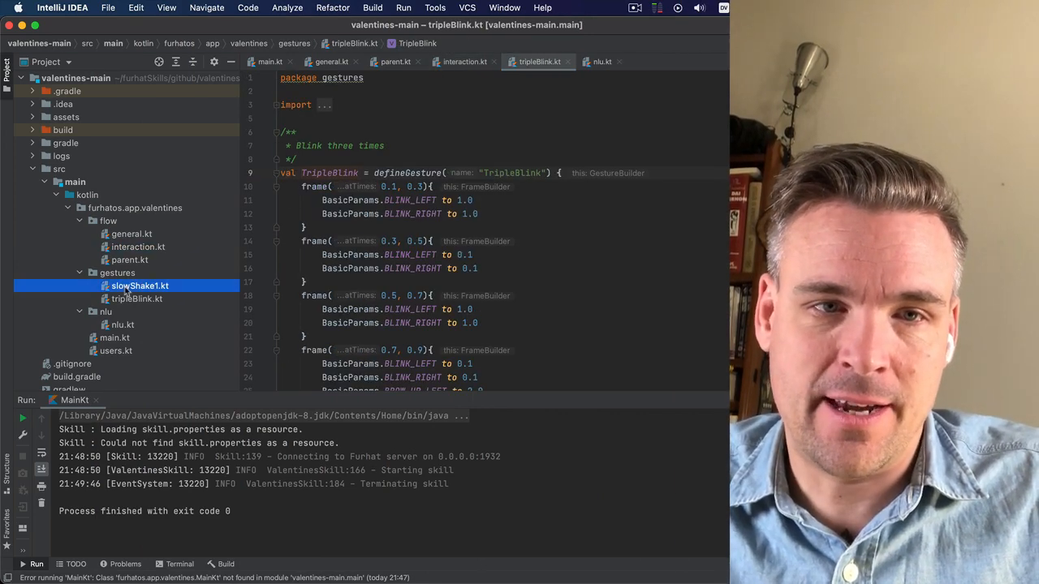
In tripleBlink.kt's first frame, begin a new BasicParams entry ("Bas") to browse the autocomplete parameters
left_click(136, 298)
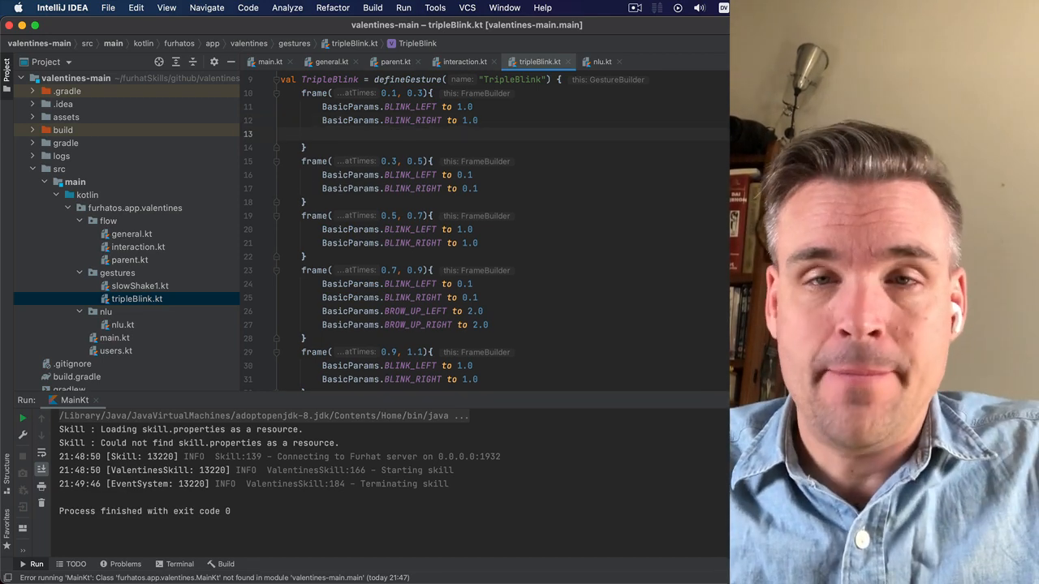
type("BasicParams.")
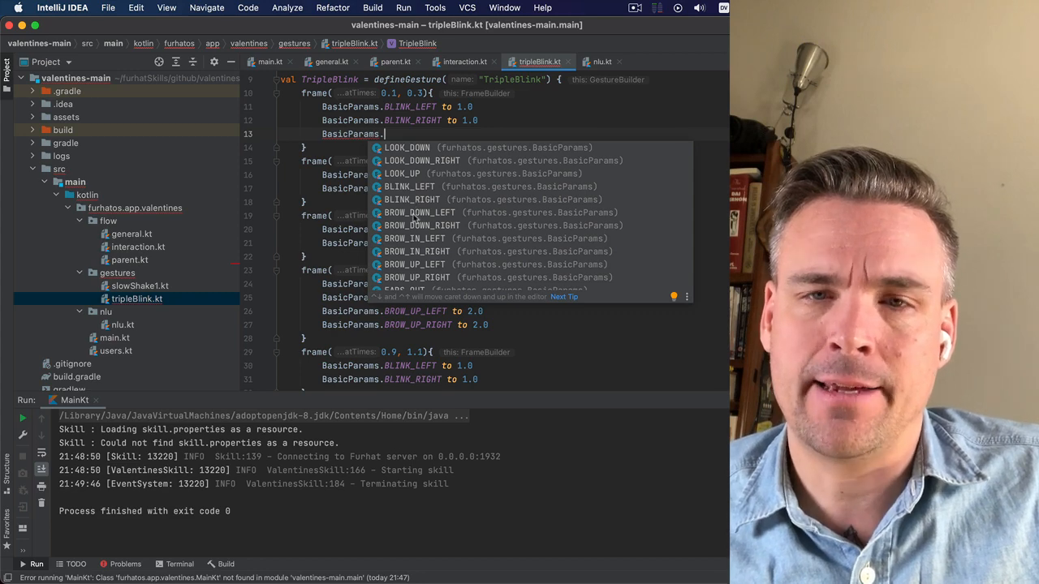
scroll("down", 3)
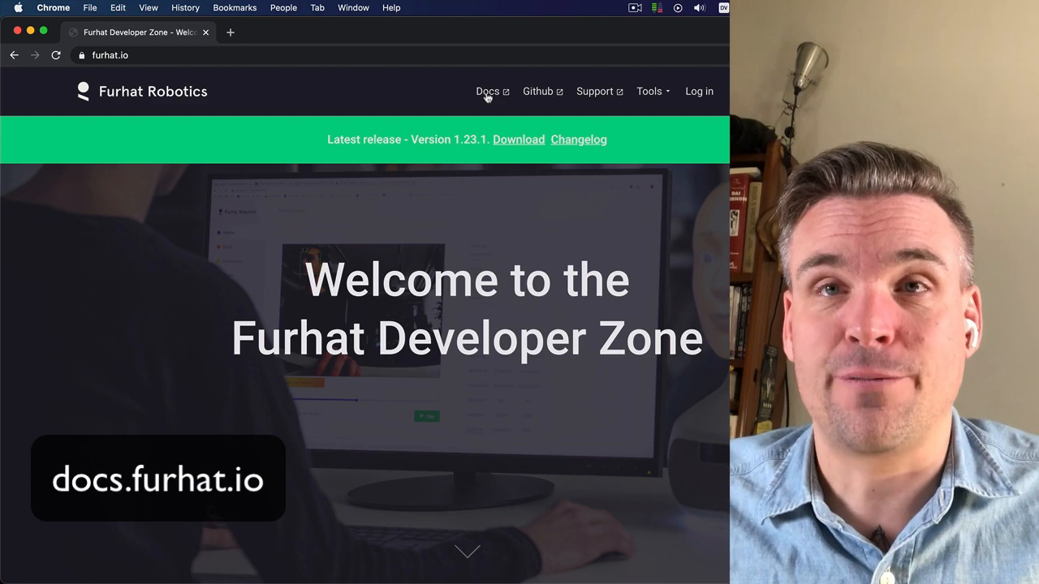
Navigate the Furhat docs to the Flow and States page and scroll to its Triggers section
left_click(487, 91)
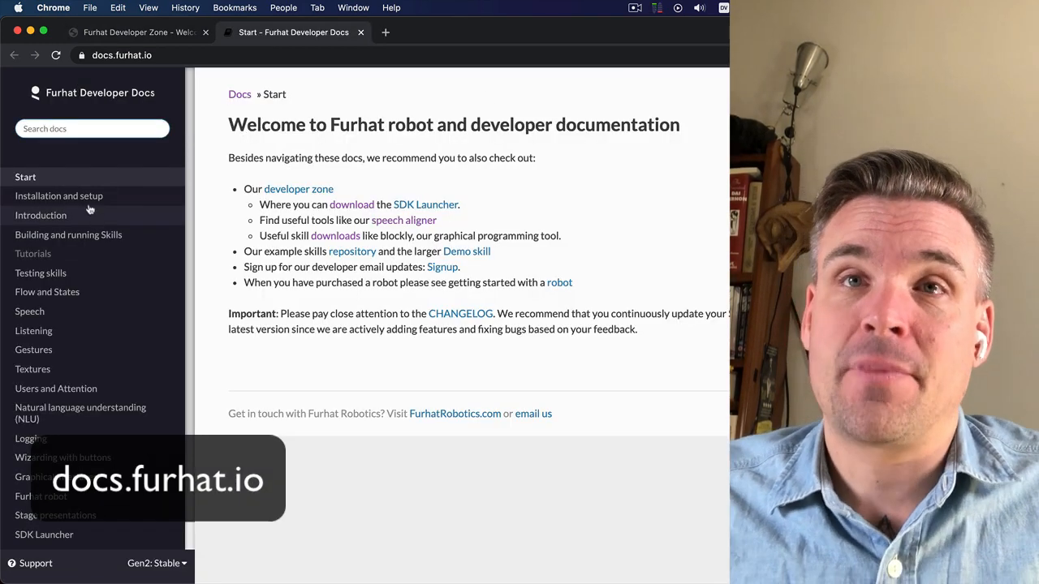
left_click(58, 195)
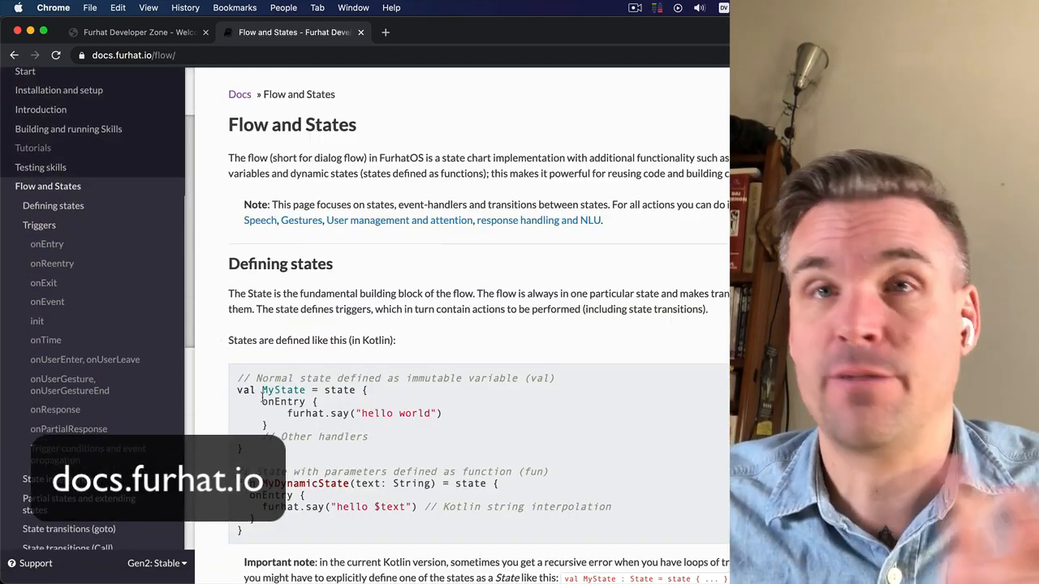
scroll("down", 3)
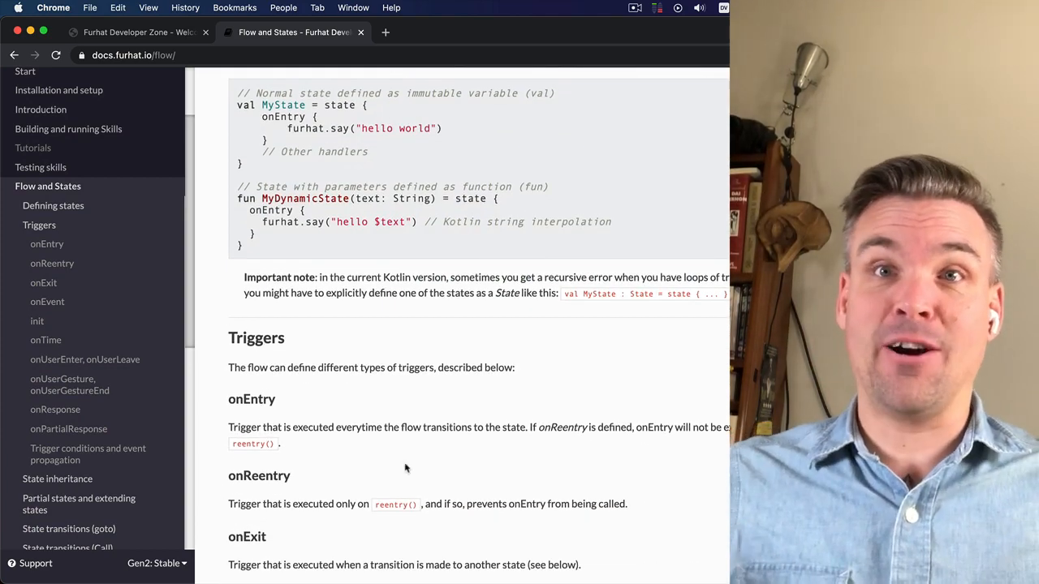